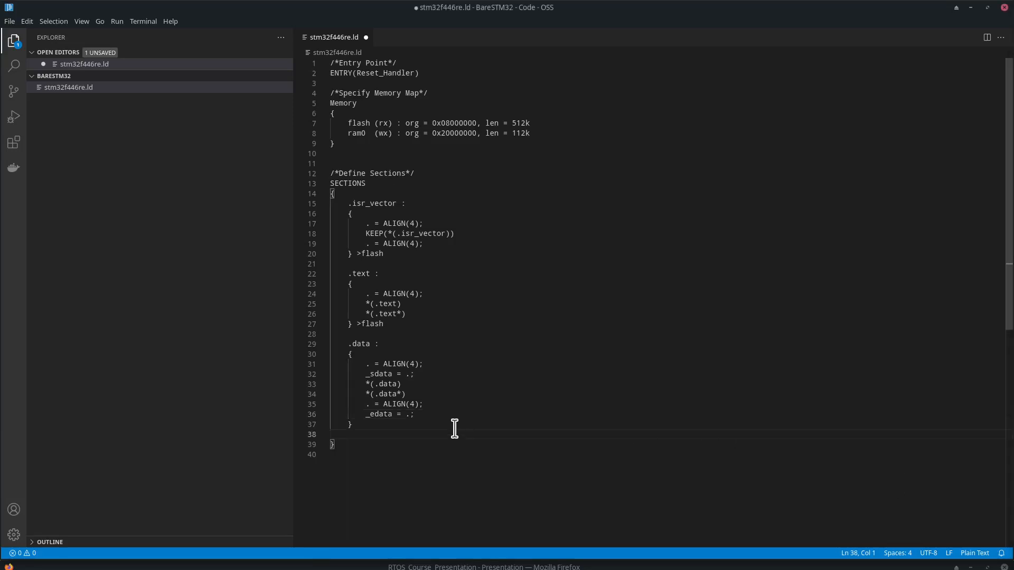
- Close the .data section with ">ram AT> flash" so it runs in ram and loads from flash
click(355, 425)
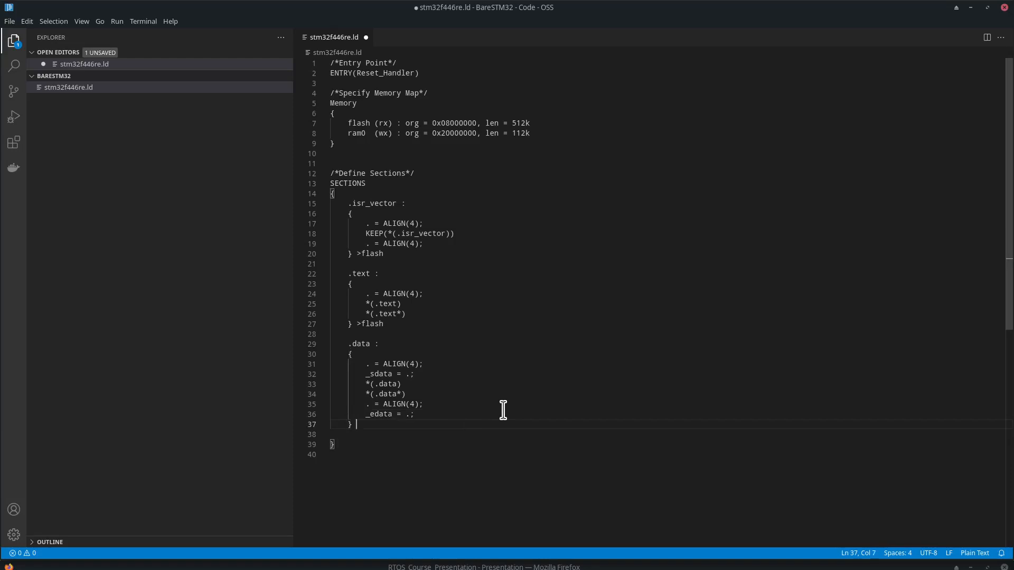
text(>)
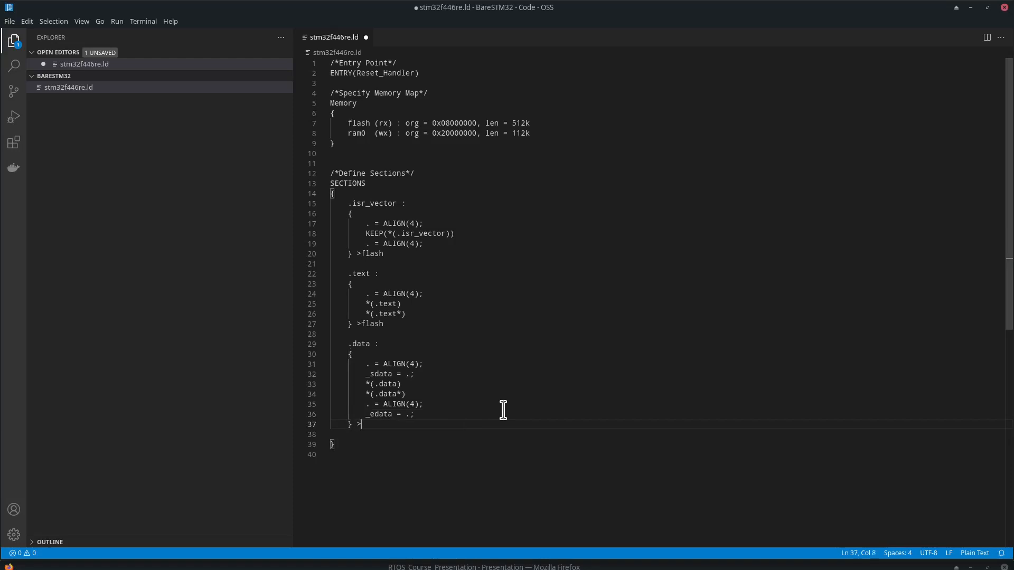
text(ram)
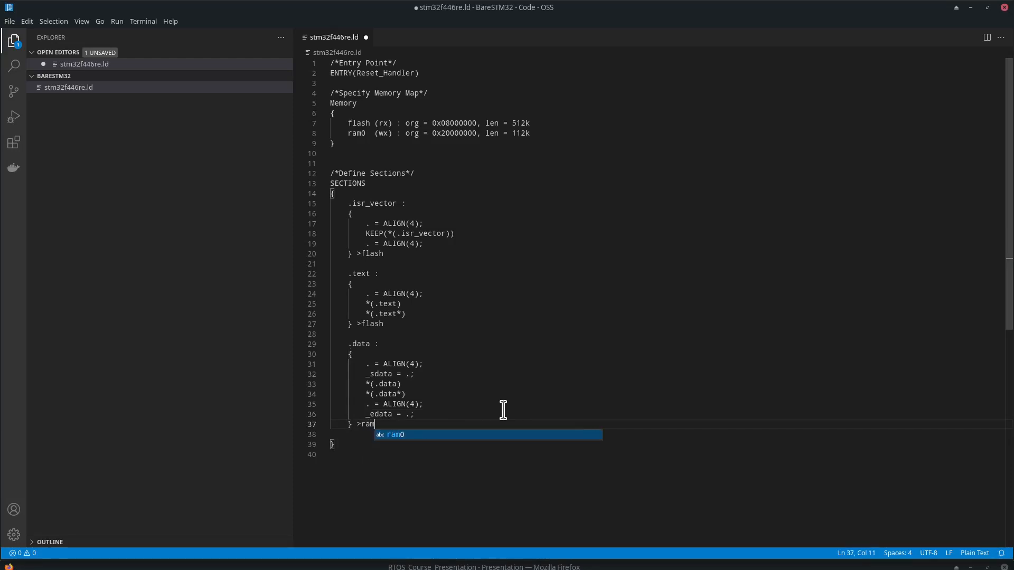
text(" A")
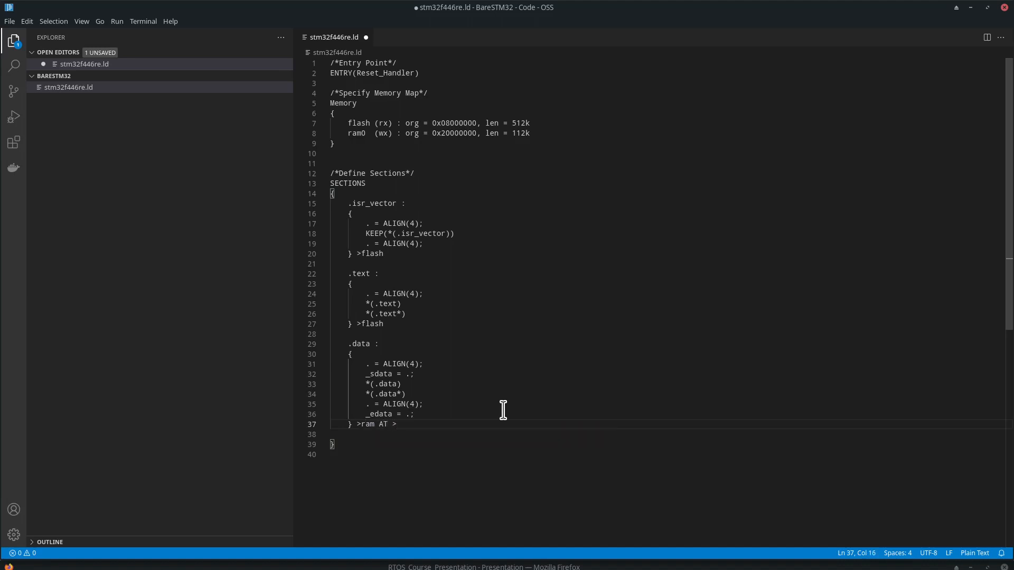
key(Backspace)
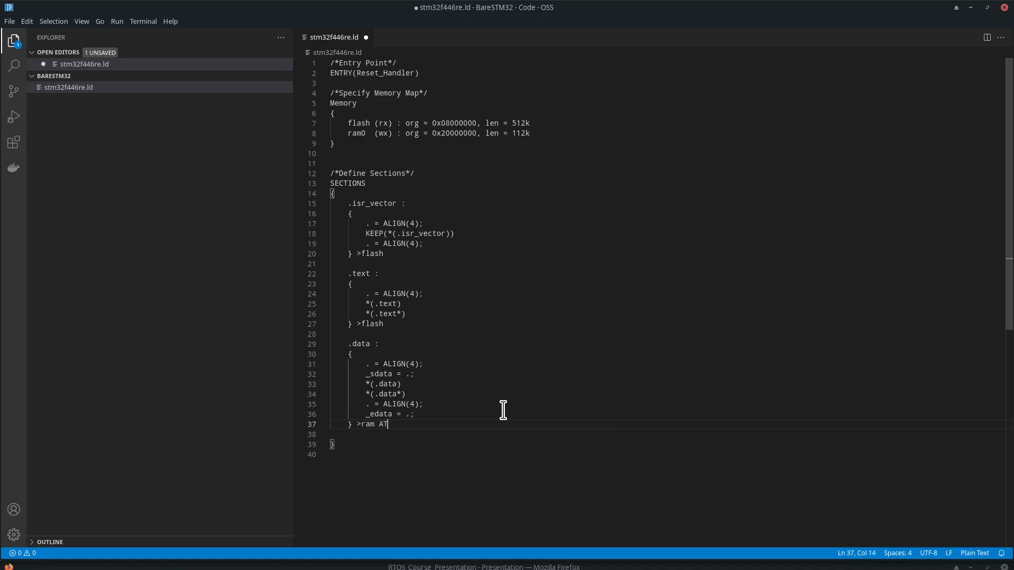
text(> flash)
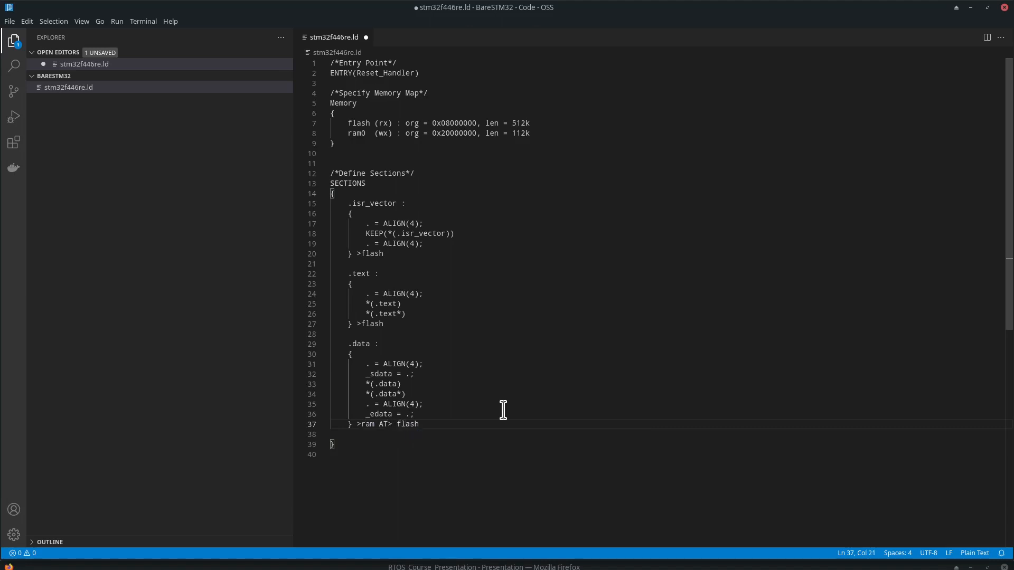
key(Enter)
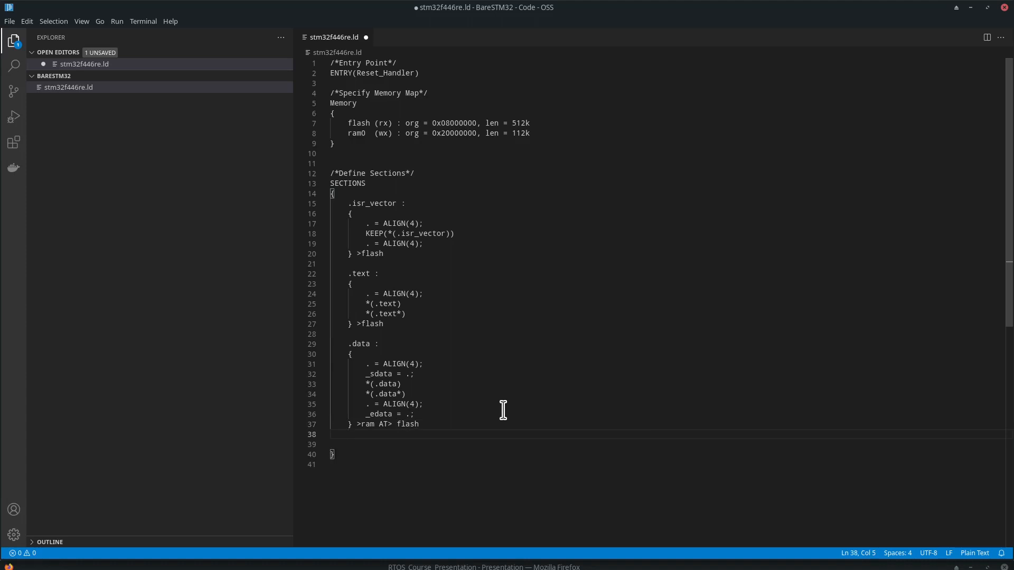
- Start a new ".bss :" section with braces after .data
key(Enter)
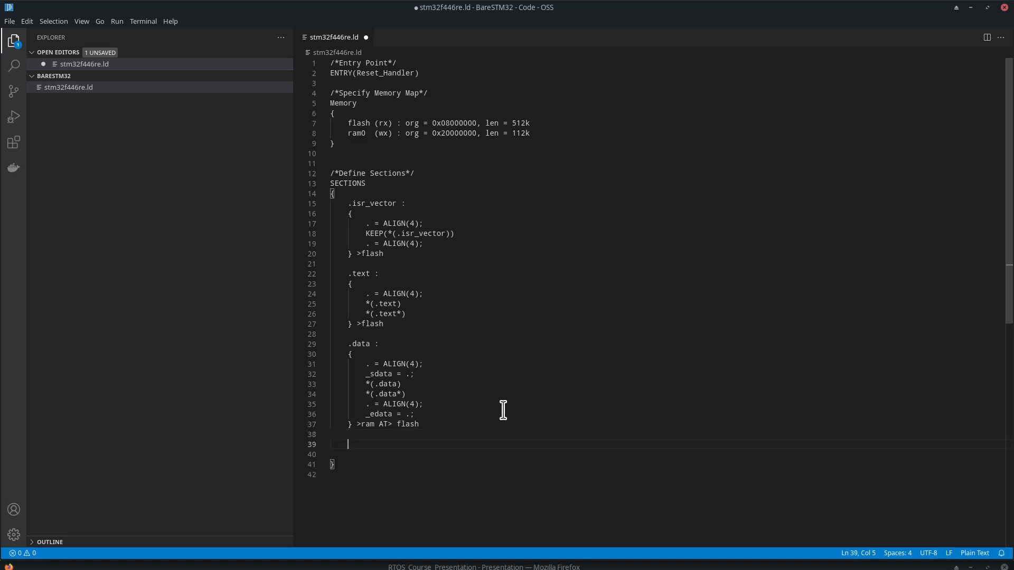
text(.)
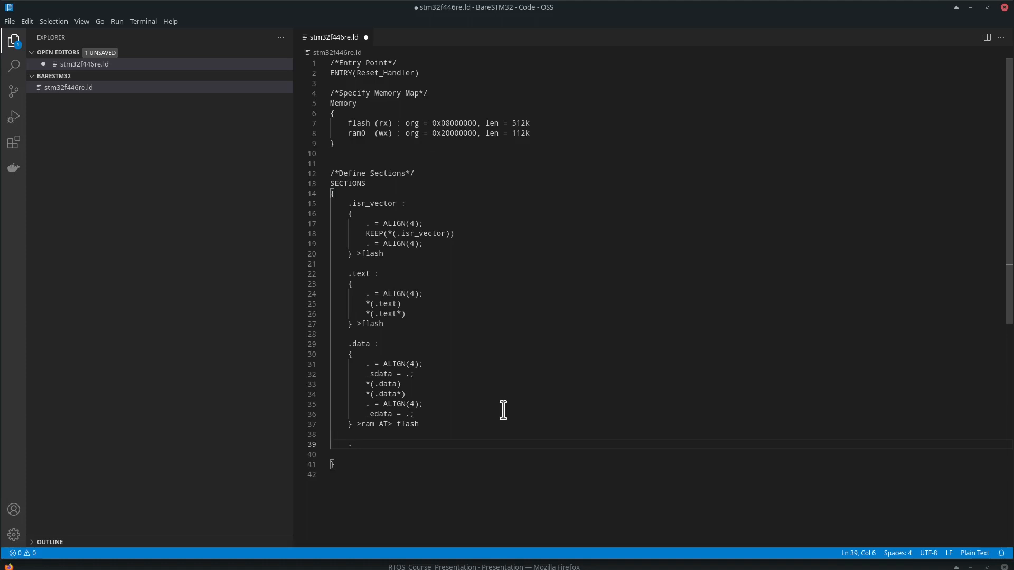
text(bss)
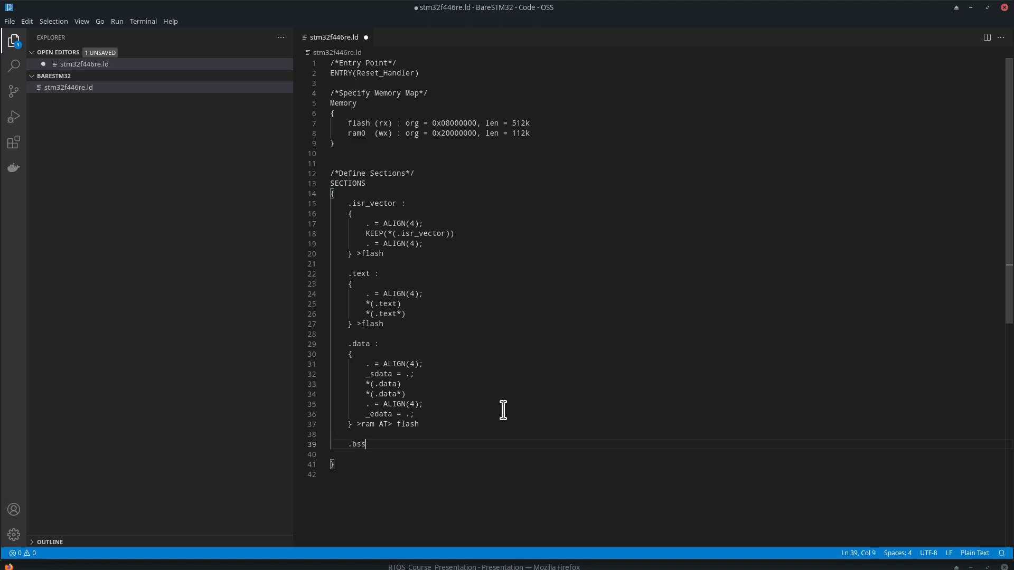
text(" ")
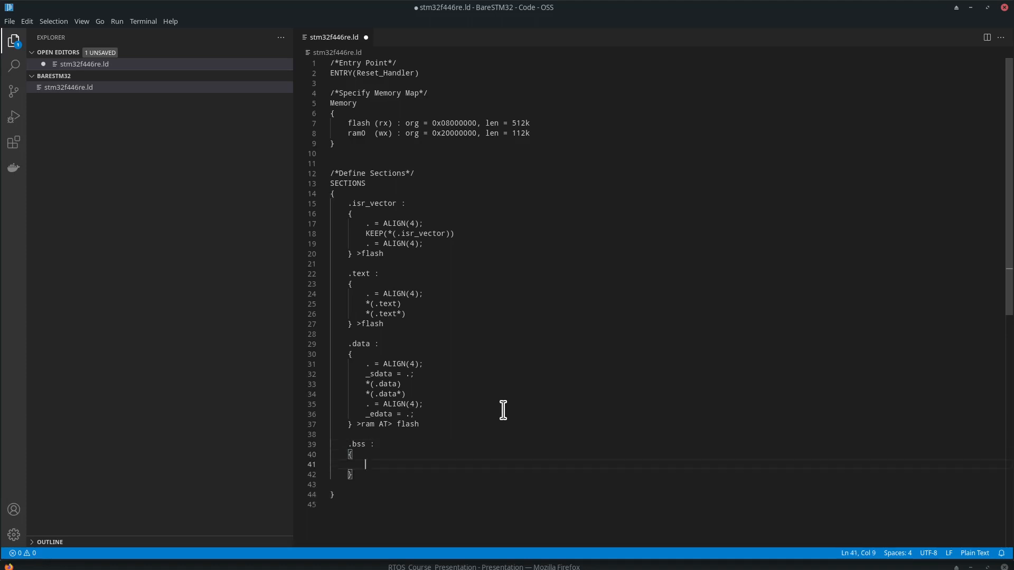
- Define _sbss = .; and _bss_start__ = _sbss; inside the .bss section
text(_)
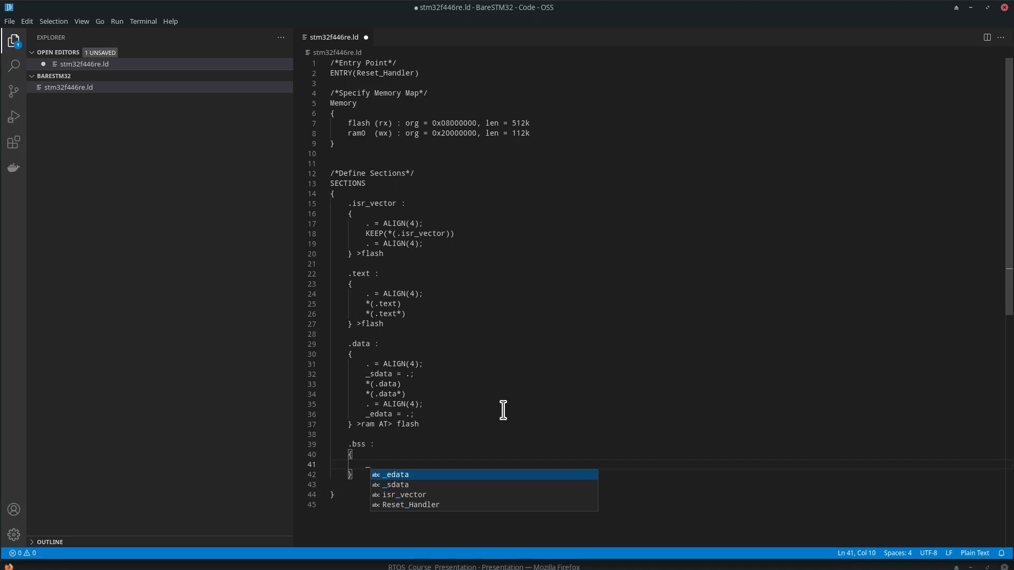
text(_sbss)
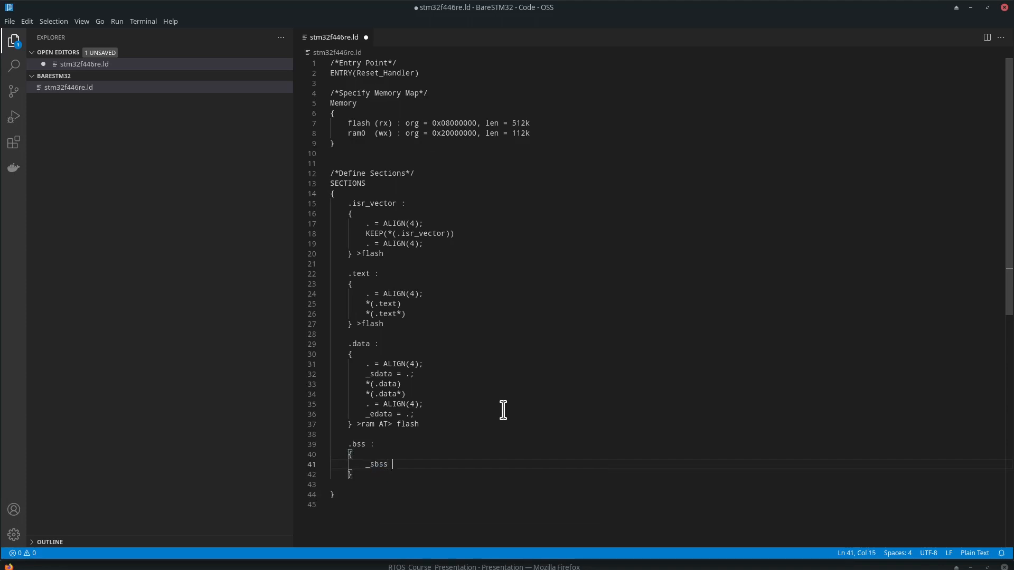
text(=)
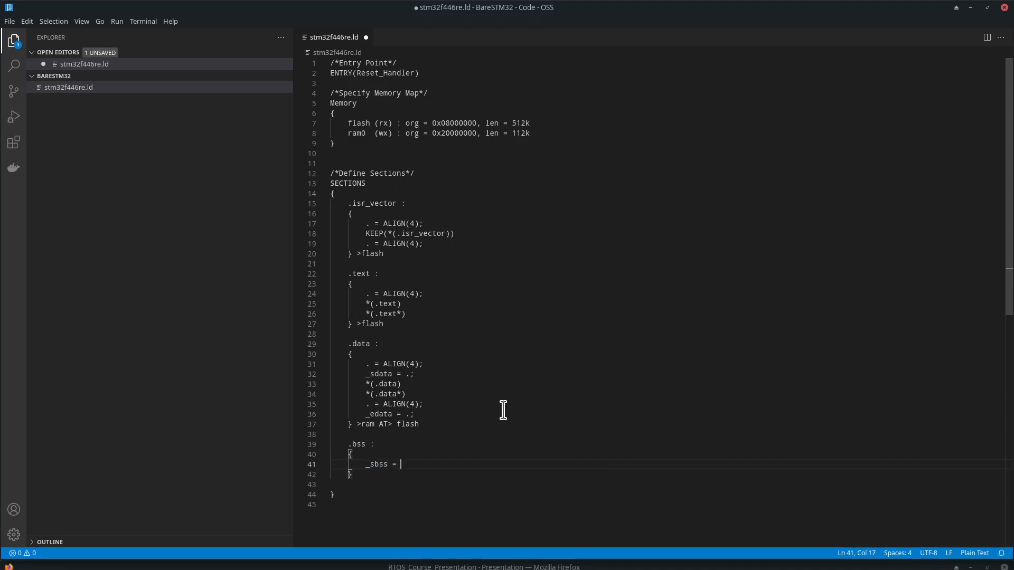
text(.;)
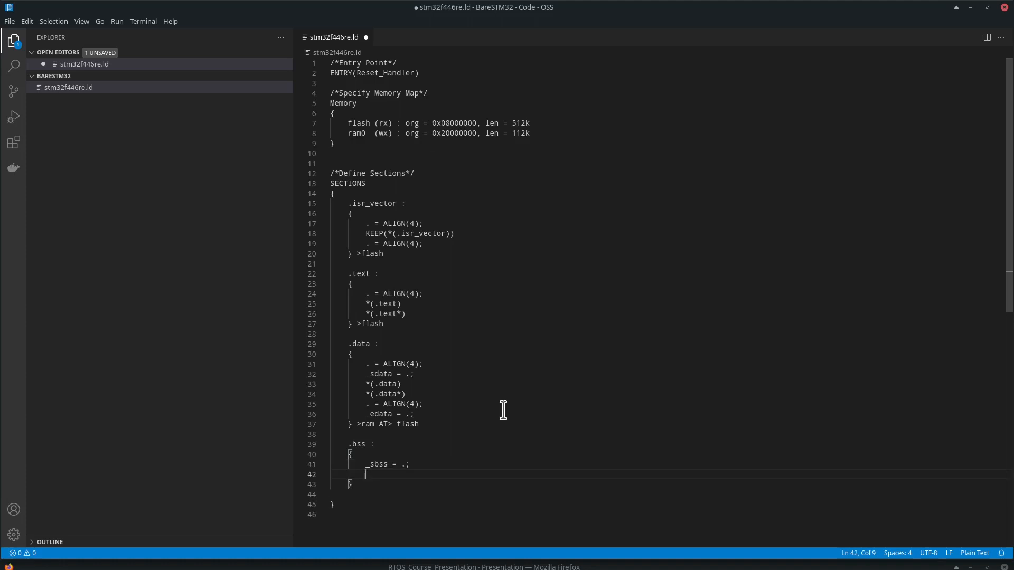
text(_bss)
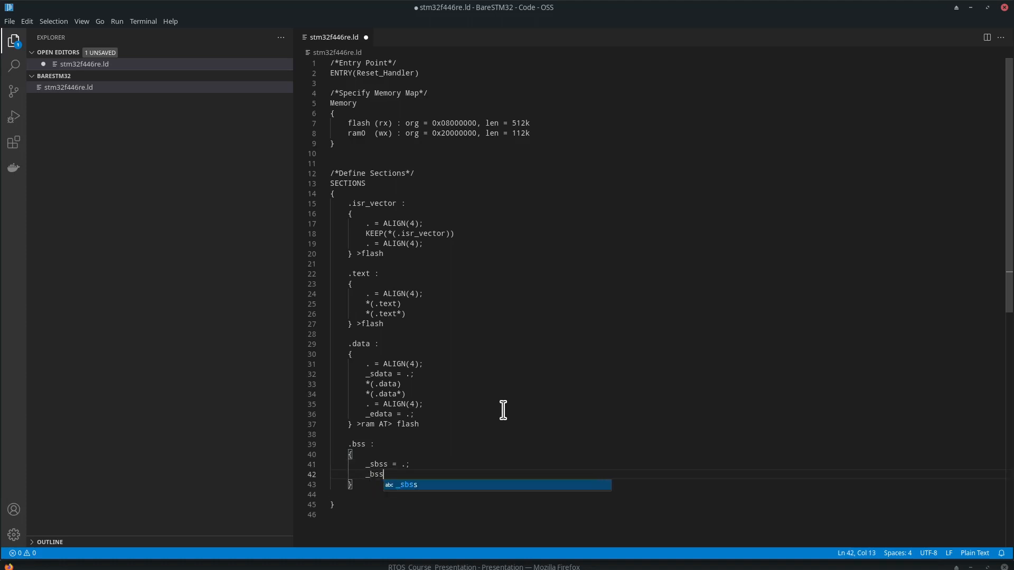
text(_start__)
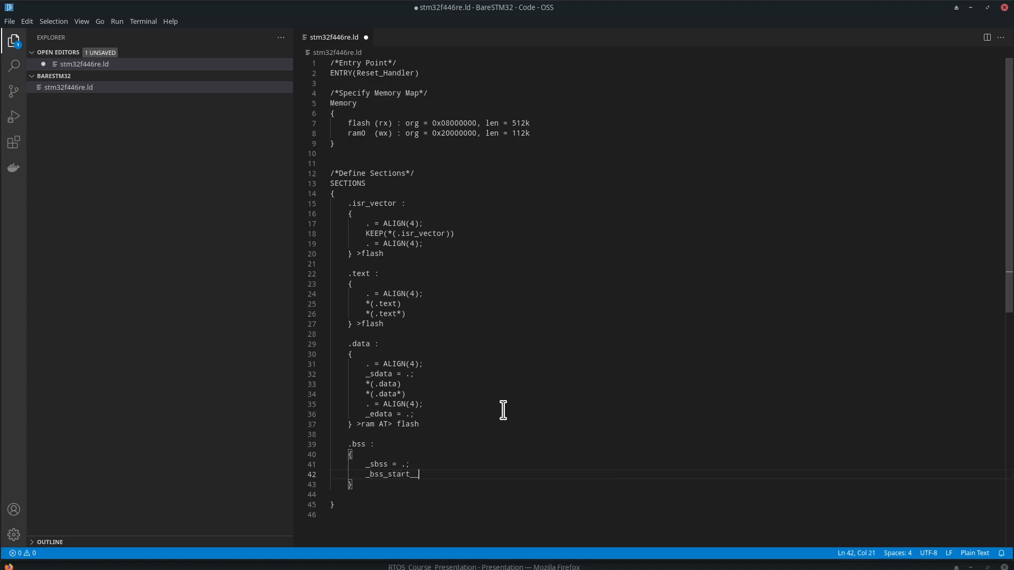
text(=)
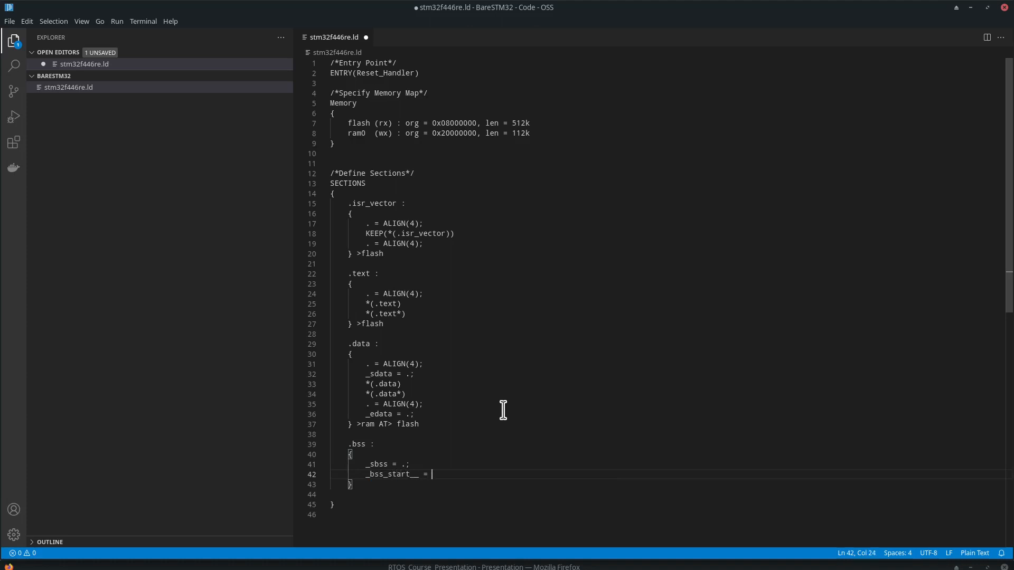
text(_sbb)
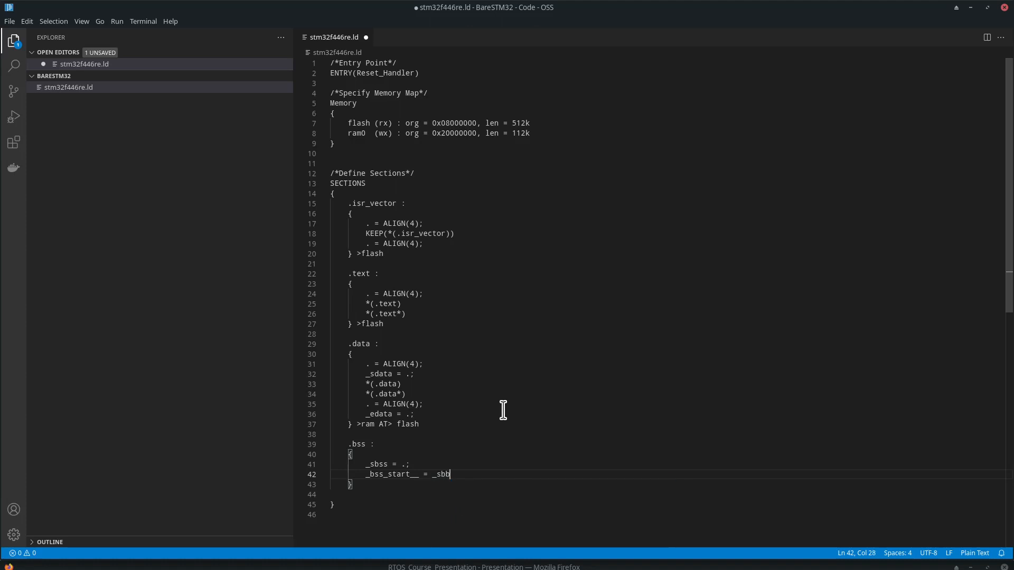
text(ss;)
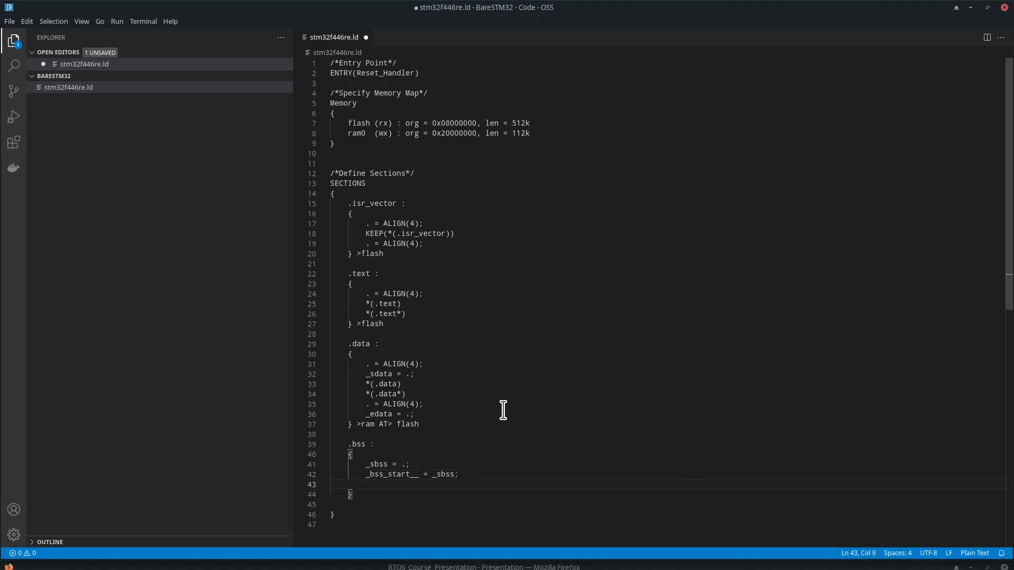
- Add the *(.bss), *(.bss*) and *(COMMON) input-section entries to .bss
text(*)
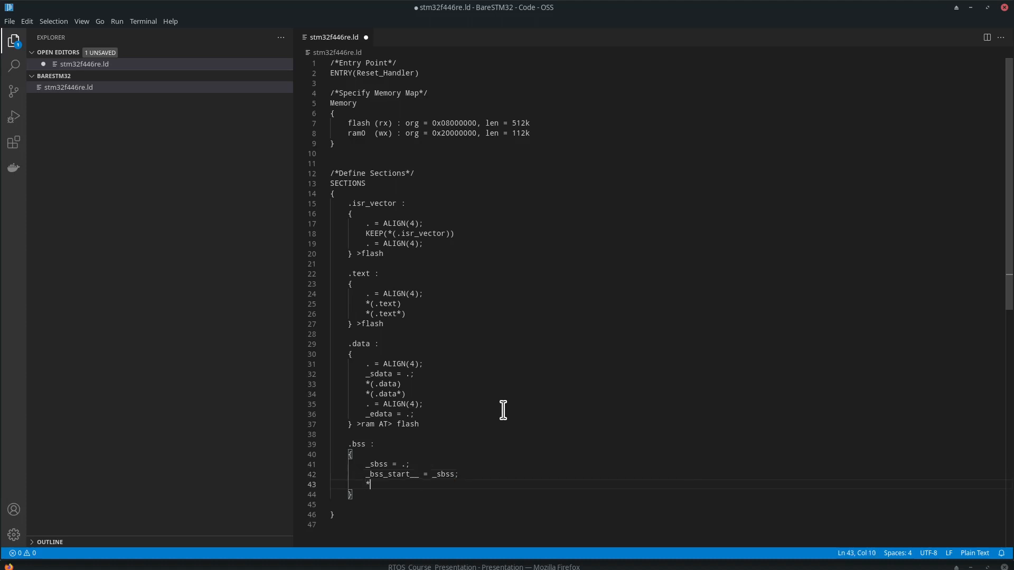
text((.))
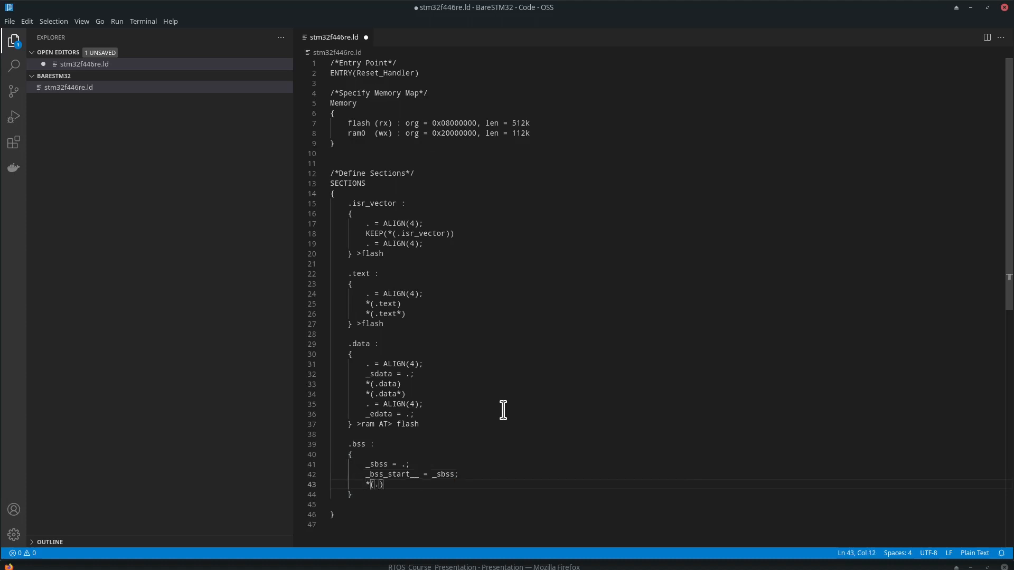
text(bs)
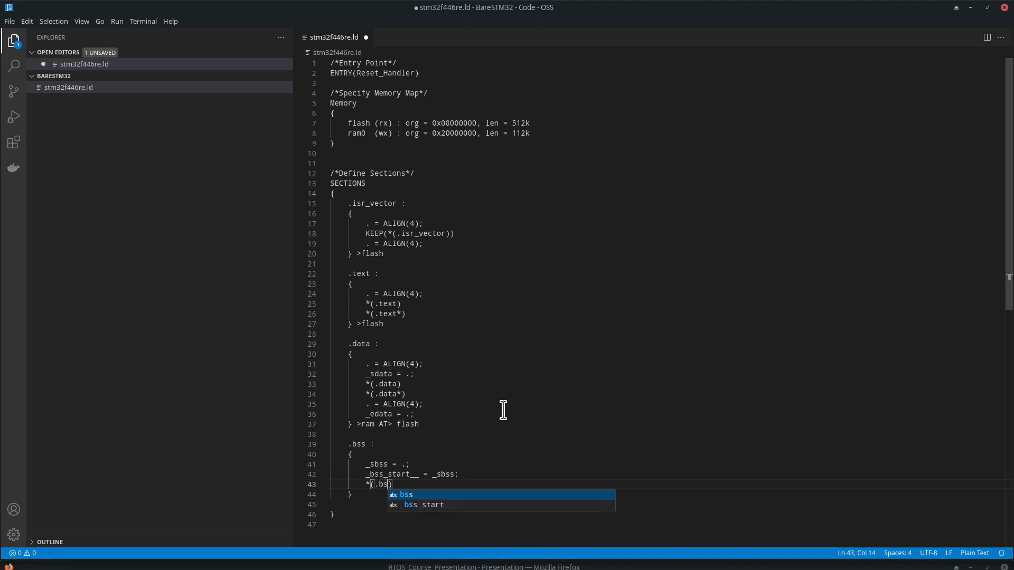
key(Enter)
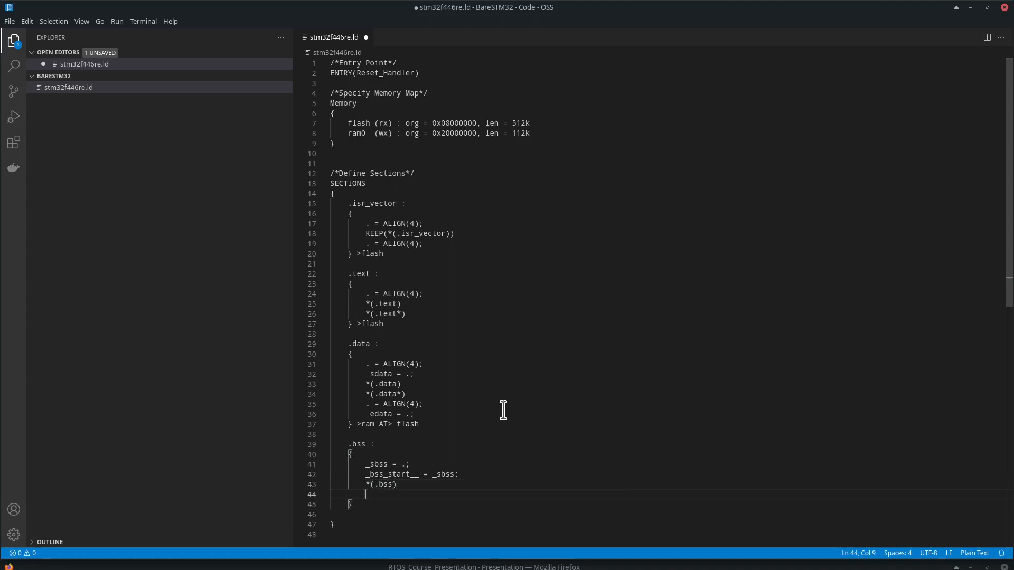
text(*)
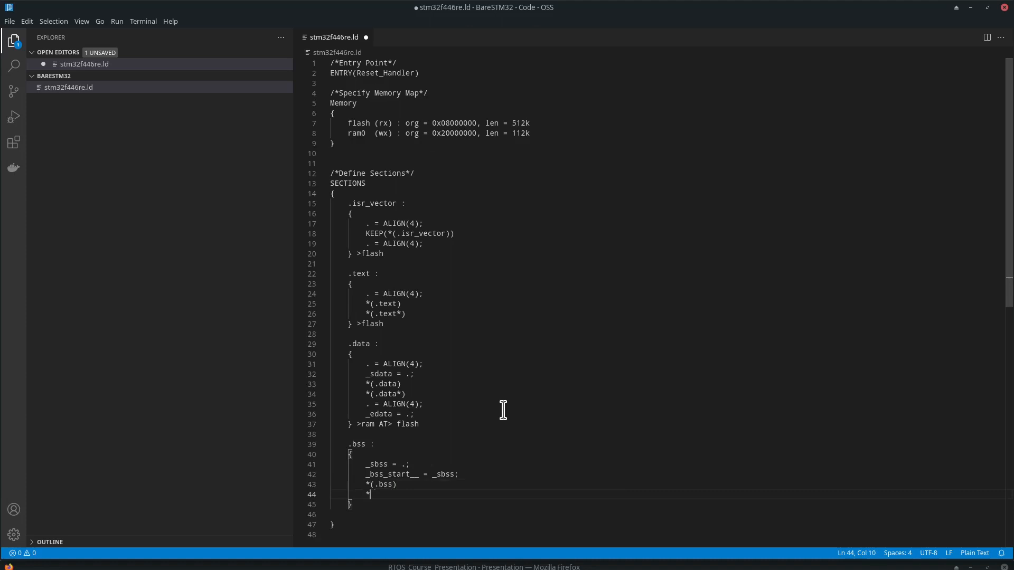
text((.bss))
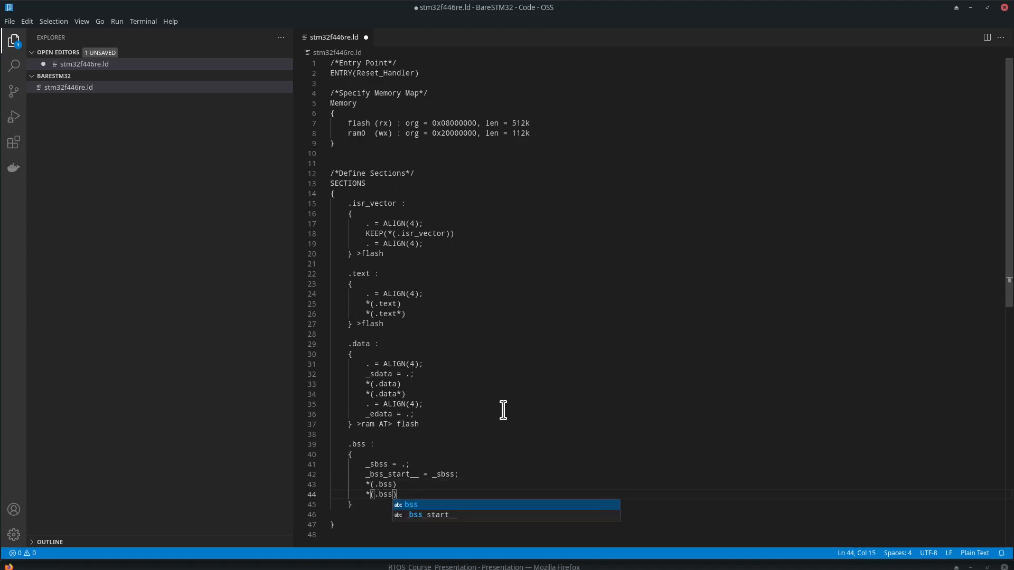
text(*)
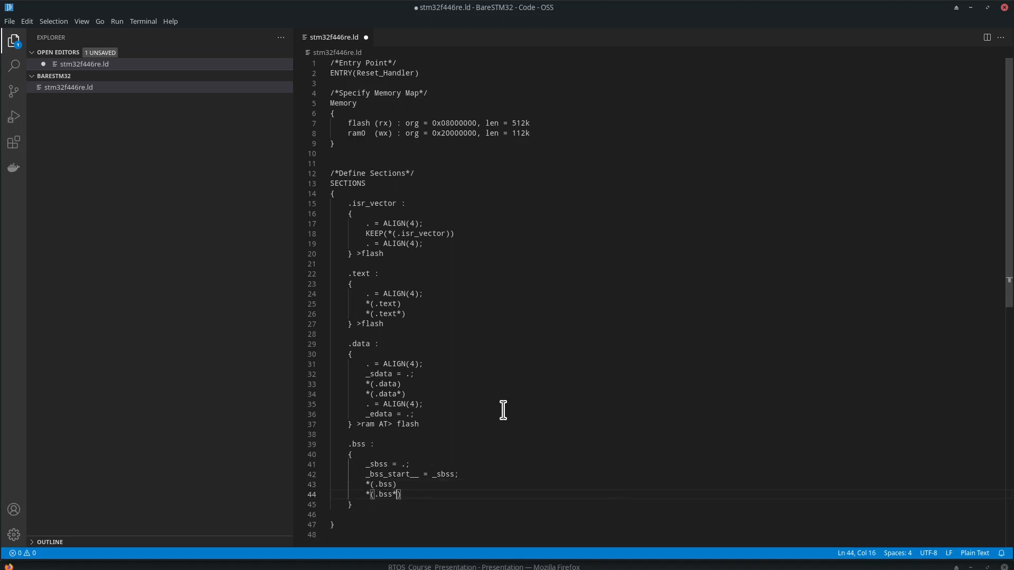
mouse_move(419, 526)
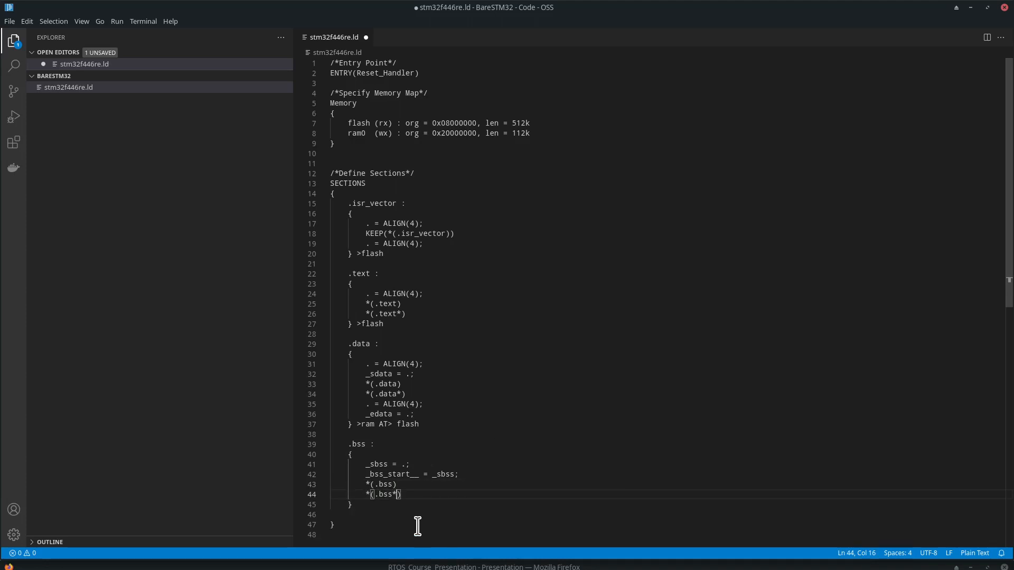
key(Enter)
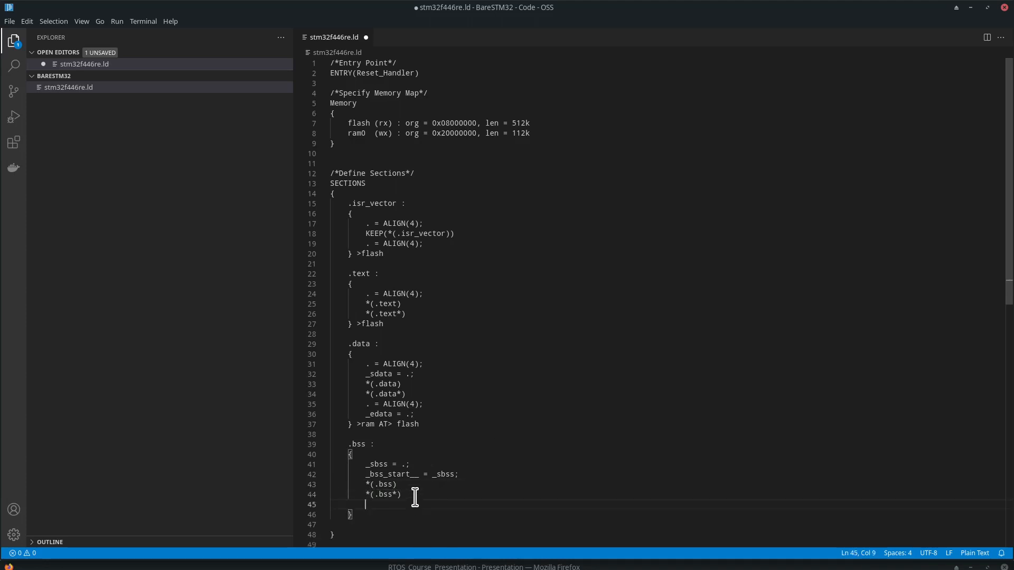
text(*(COM))
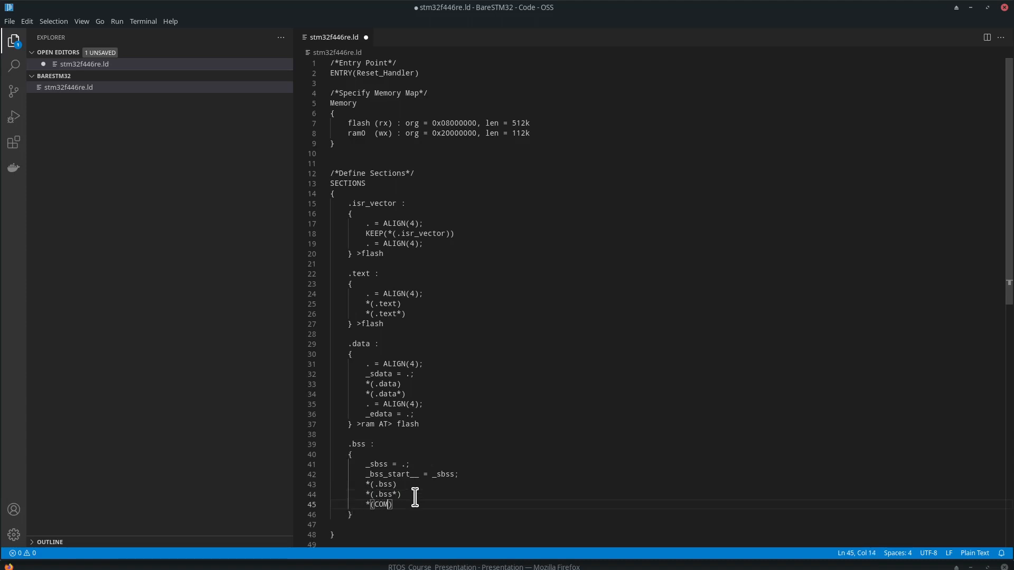
text(MON)
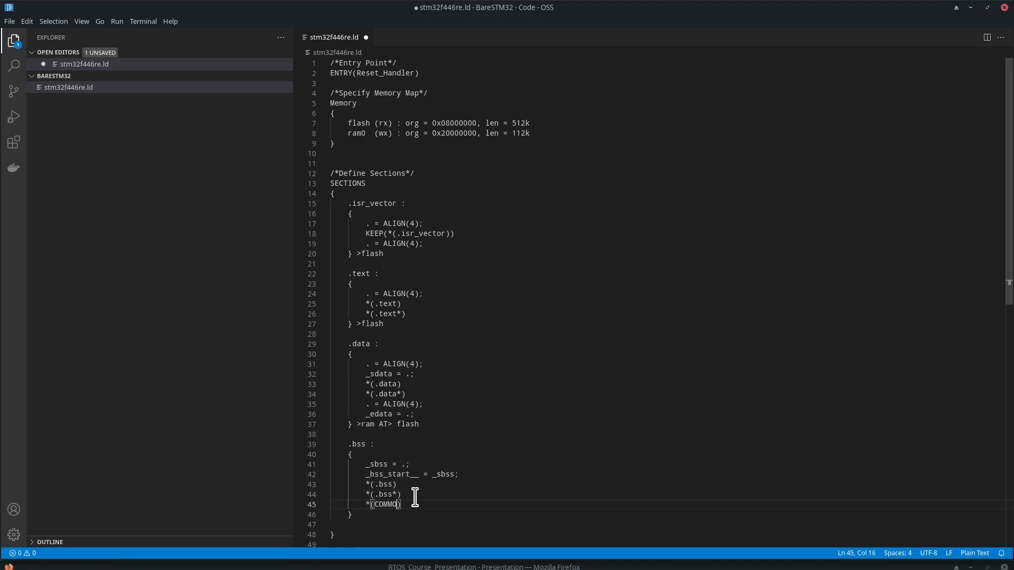
key(Enter)
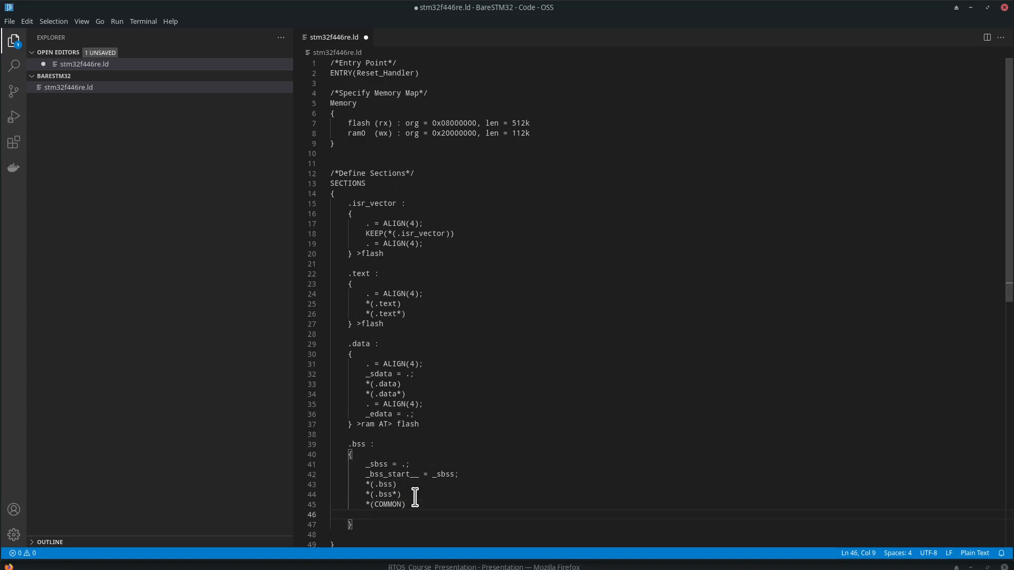
- End .bss with _ebss = .; and __bss_end__ = _ebss;, fixing __bss_start__
key(Enter)
text(_eb)
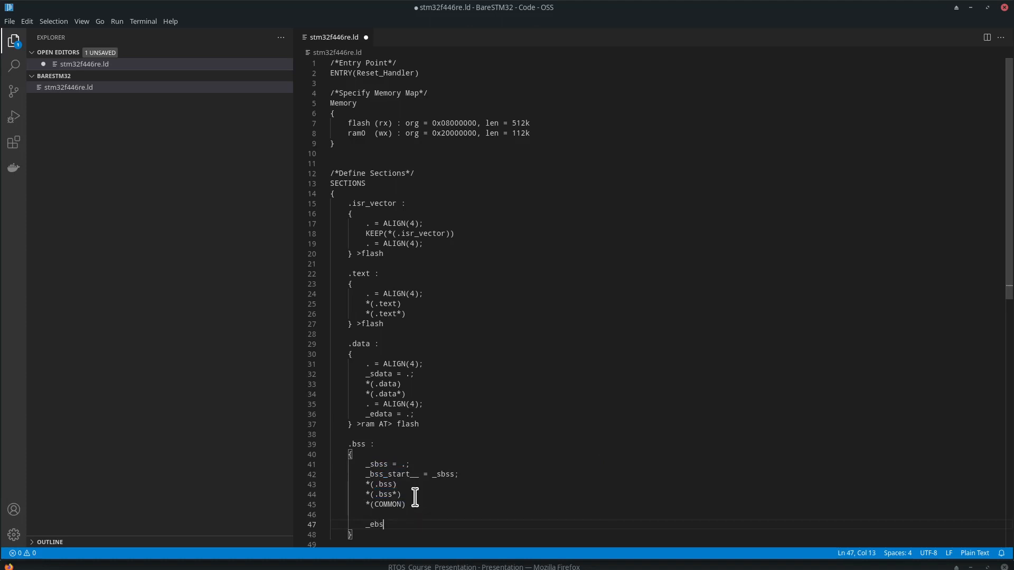
text(s =)
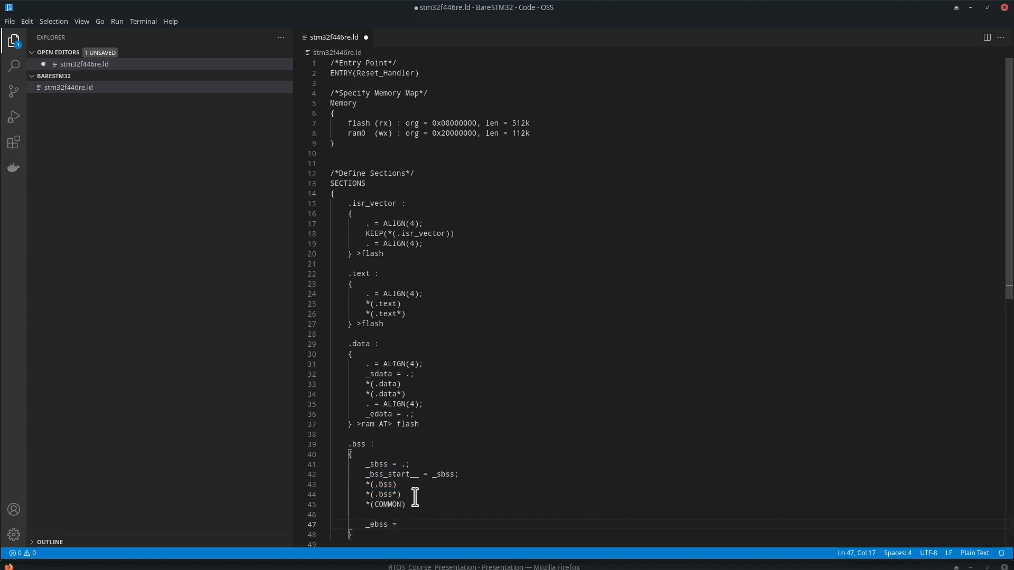
text(.;)
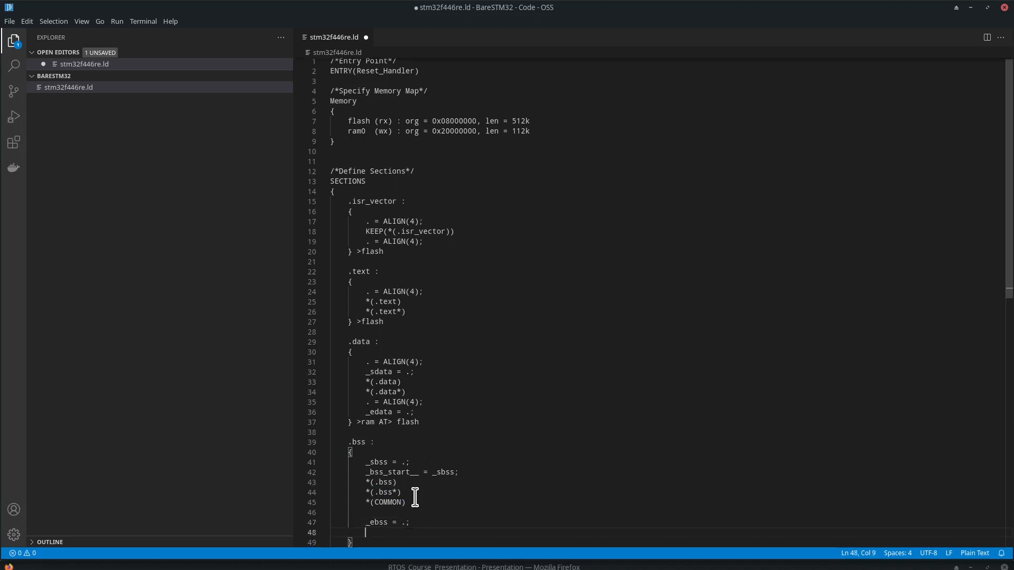
text(_)
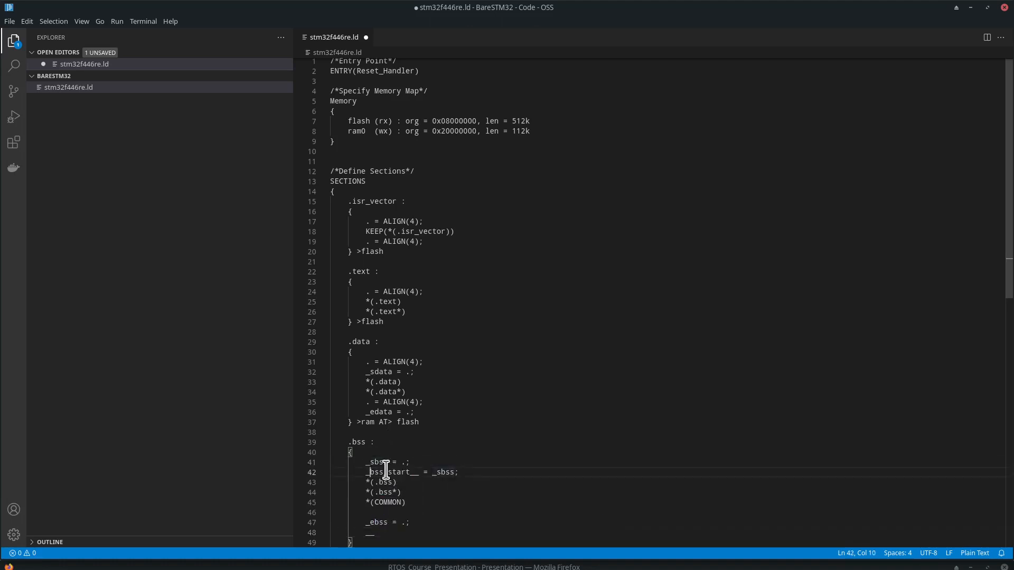
text(_)
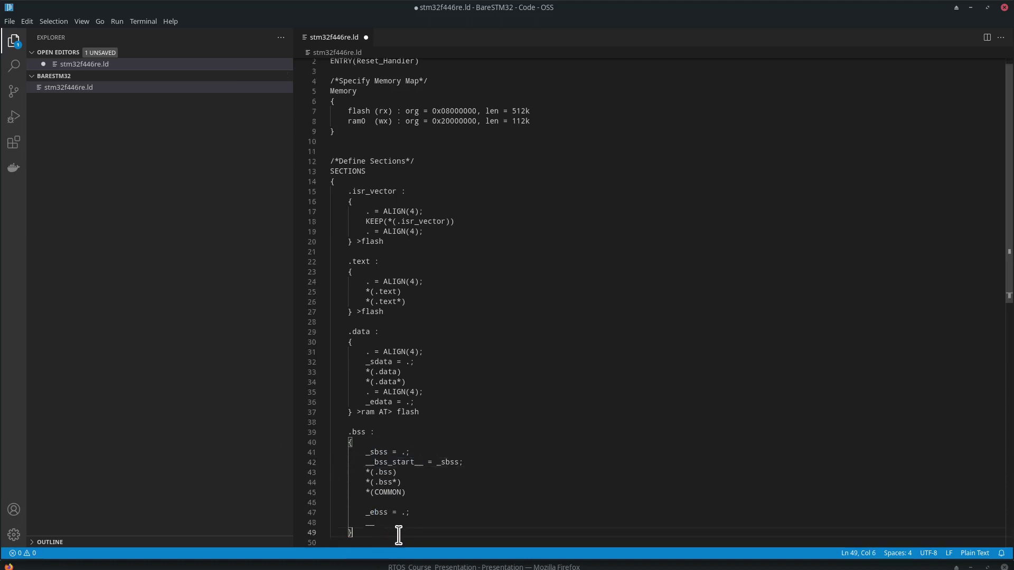
text(_bss_end__ =)
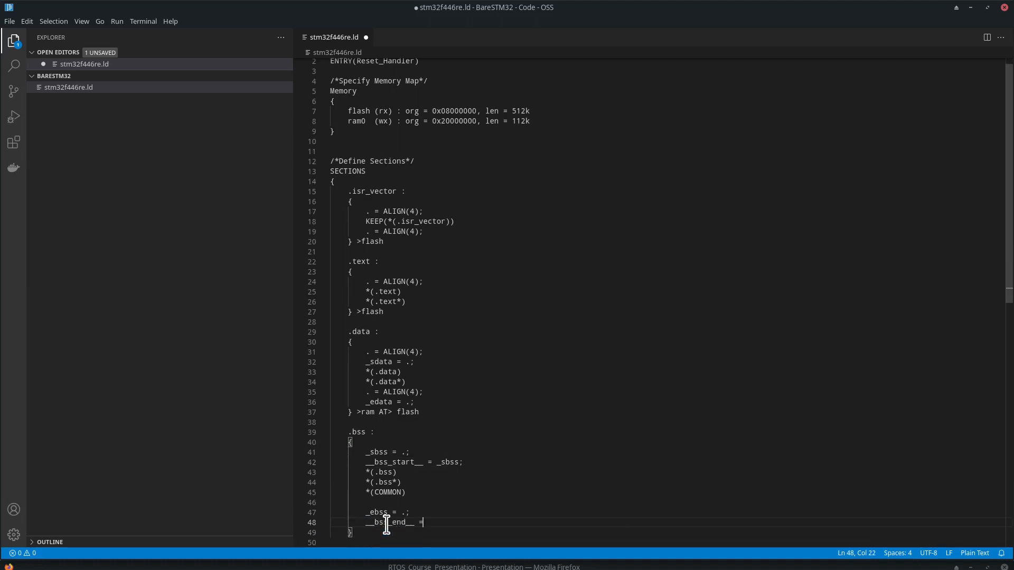
text(_ebss)
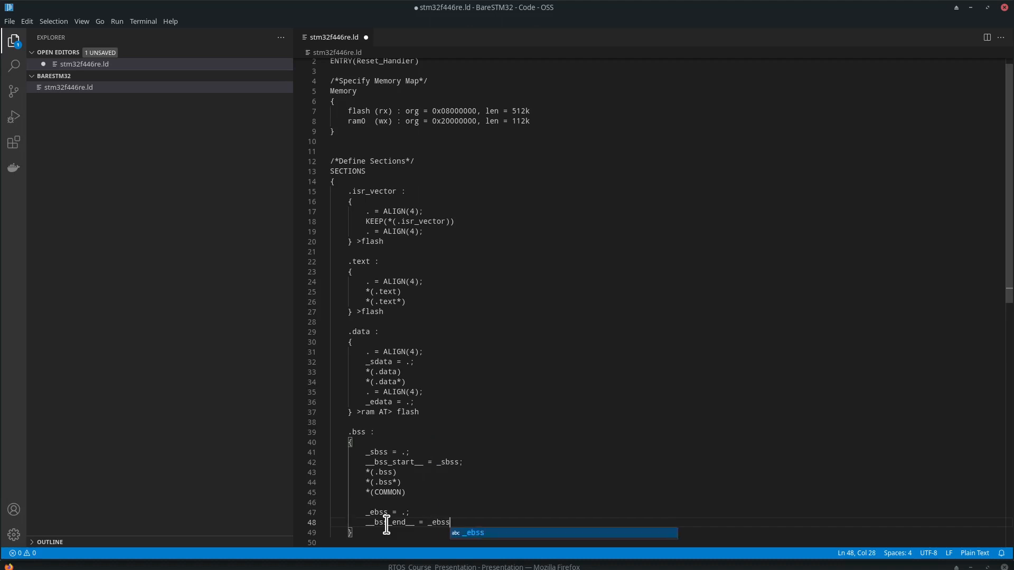
text(;)
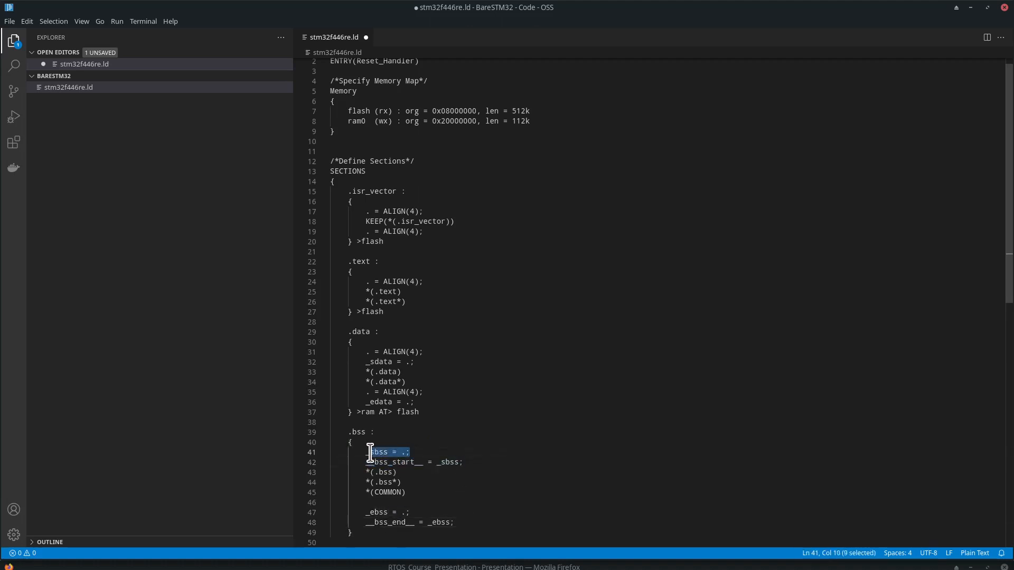
- Direct the .bss section into ram with "> ram" after its closing brace
click(409, 513)
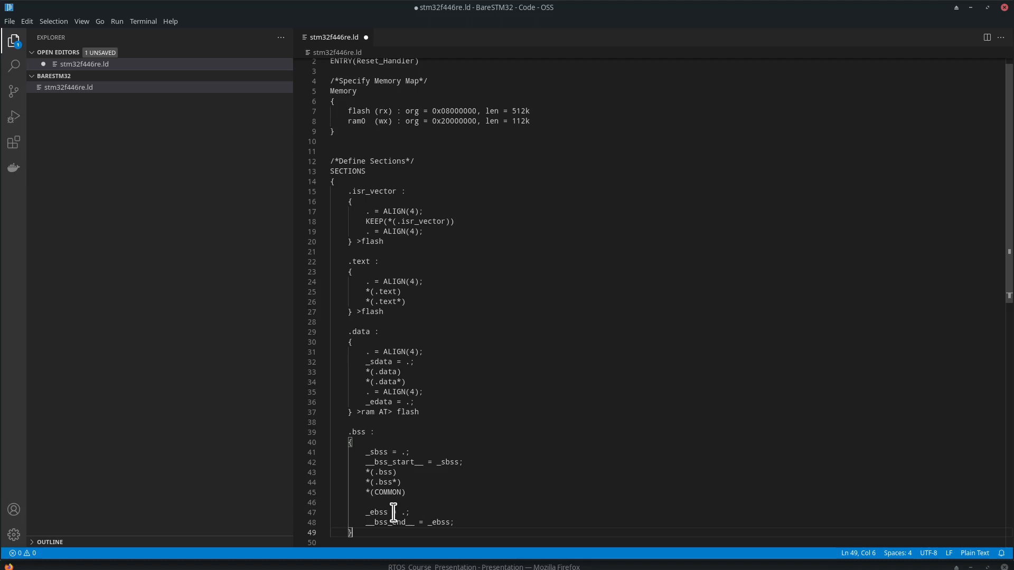
scroll(down, 3)
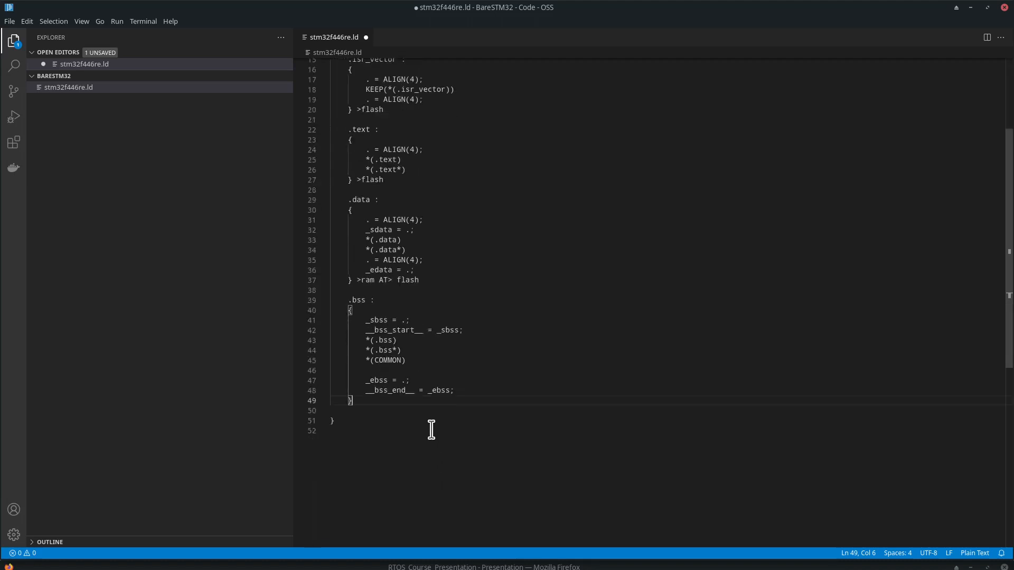
text(> ram)
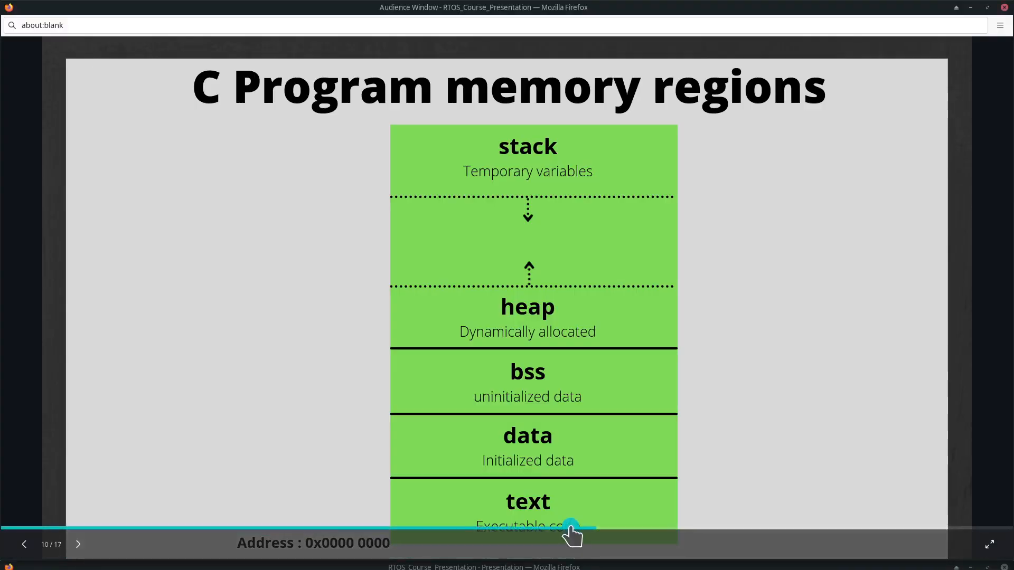
mouse_move(616, 171)
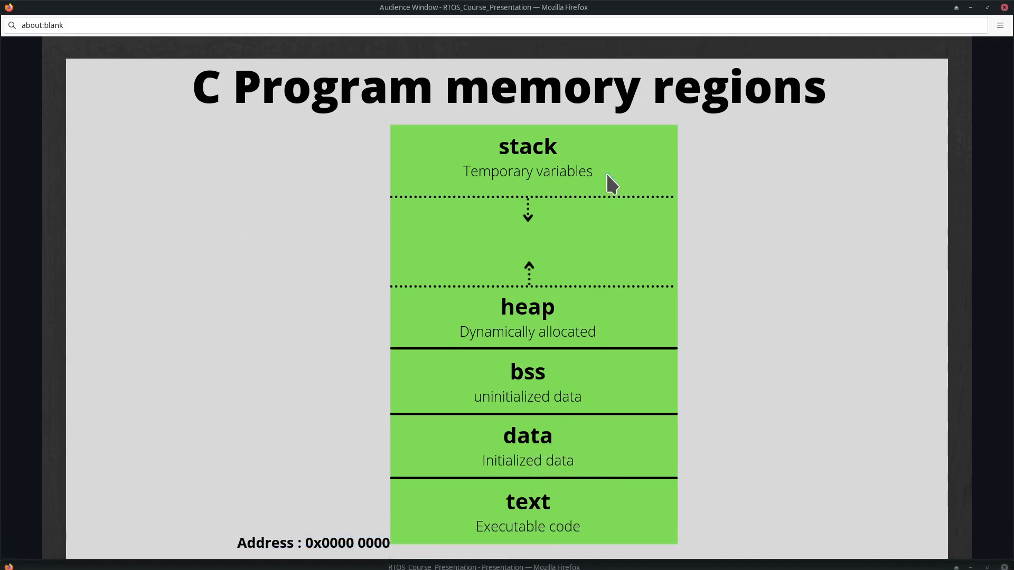
- Show the C Program memory regions slide in the Firefox presentation
click(607, 174)
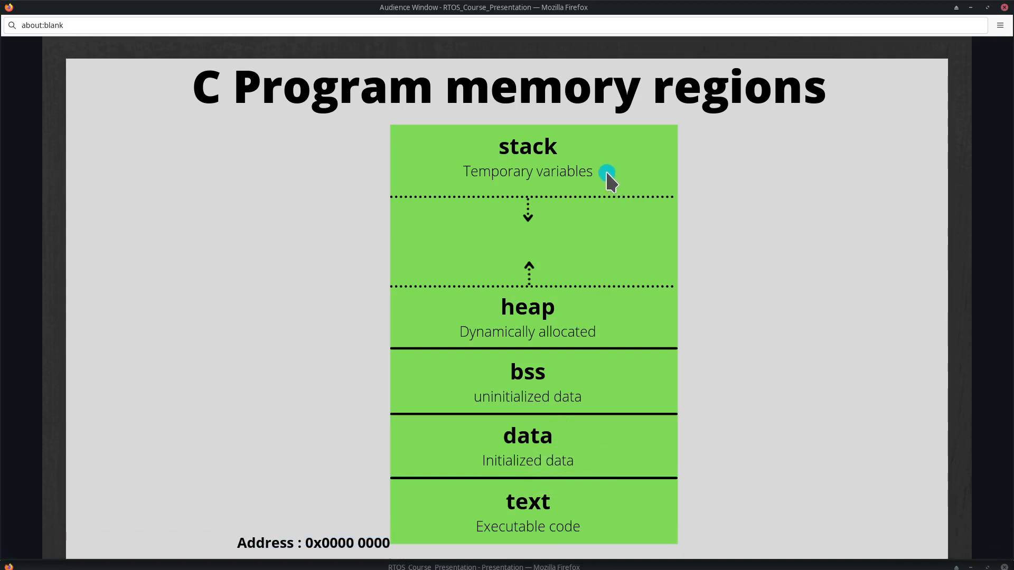
mouse_move(572, 151)
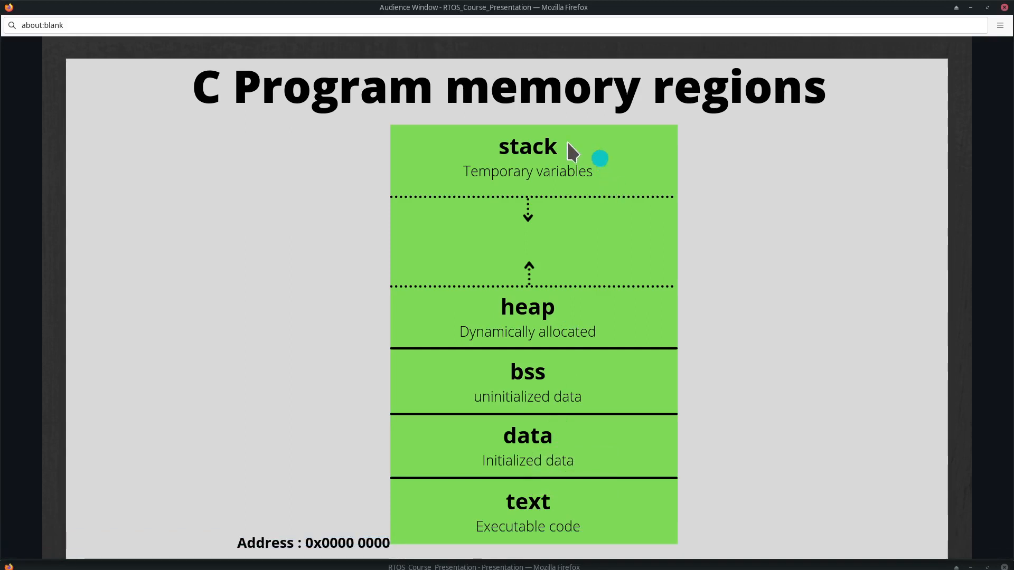
mouse_move(583, 201)
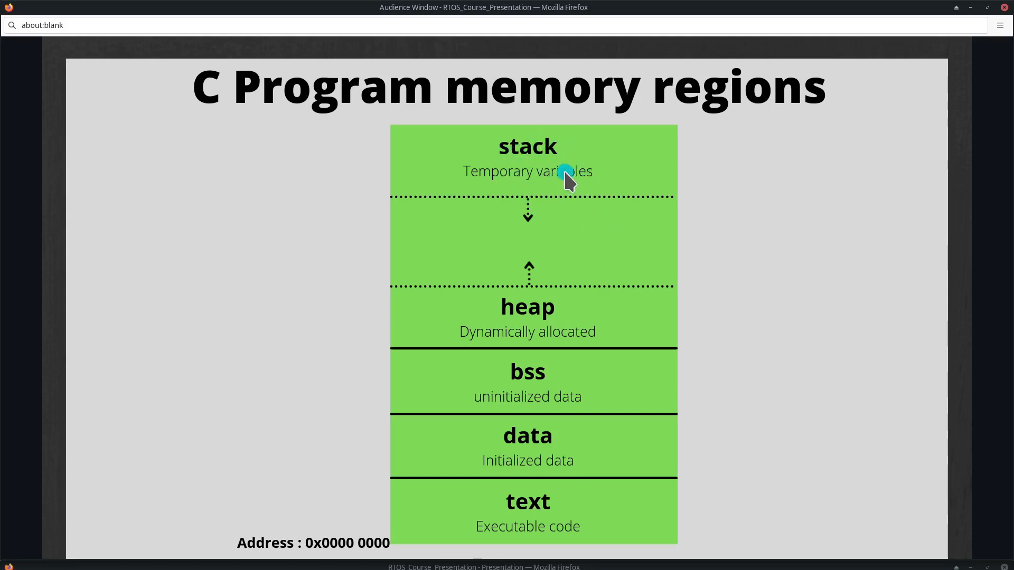
mouse_move(677, 131)
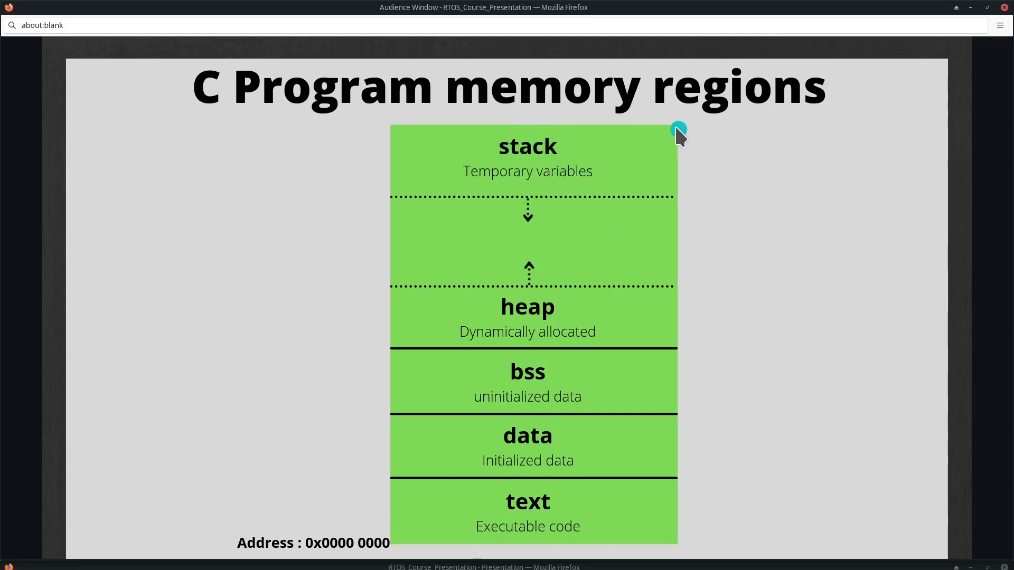
mouse_move(690, 129)
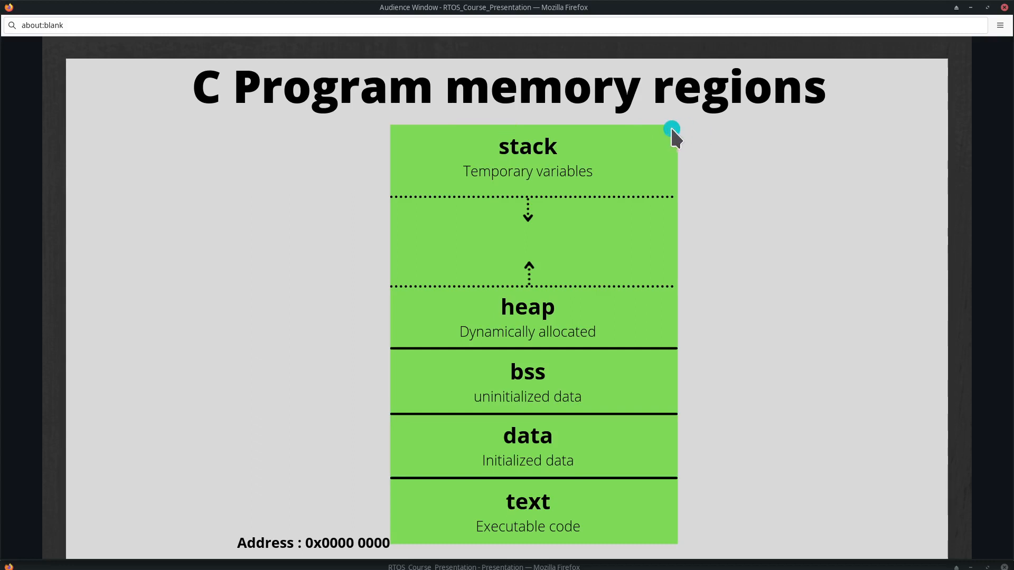
mouse_move(526, 551)
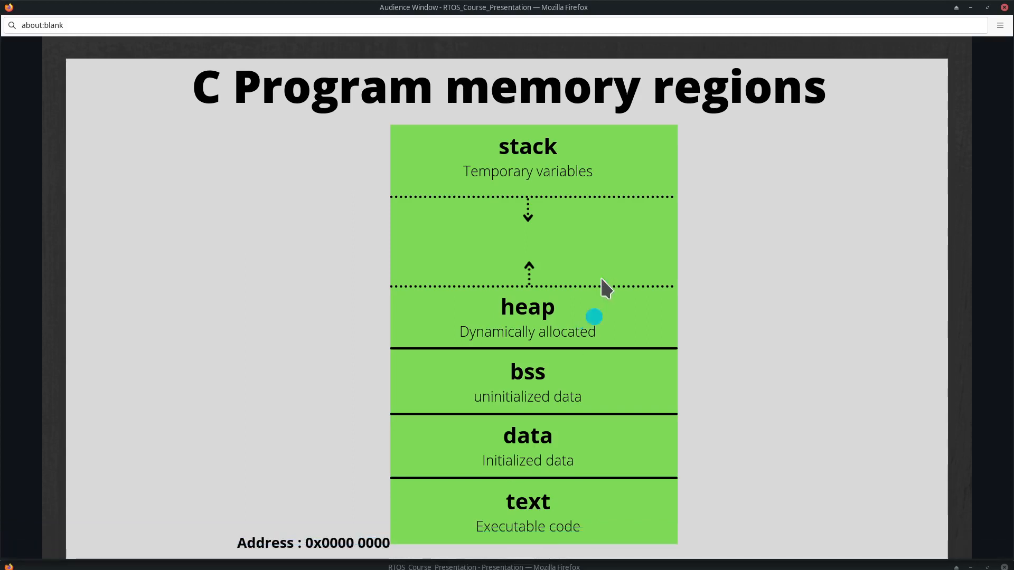
mouse_move(653, 144)
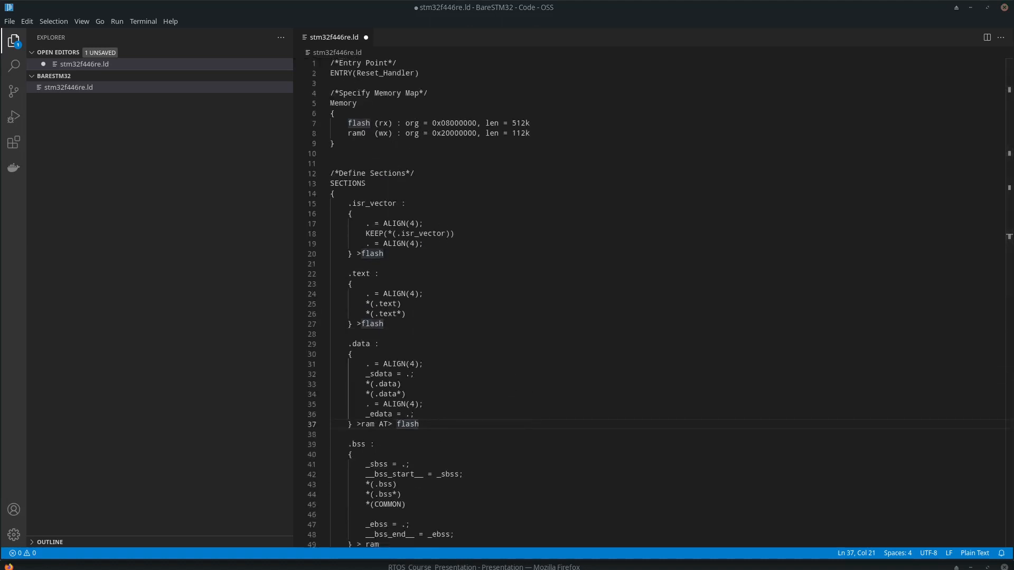
- Write "_estack = ORIGIN(ram" on the line below the MEMORY block
click(420, 162)
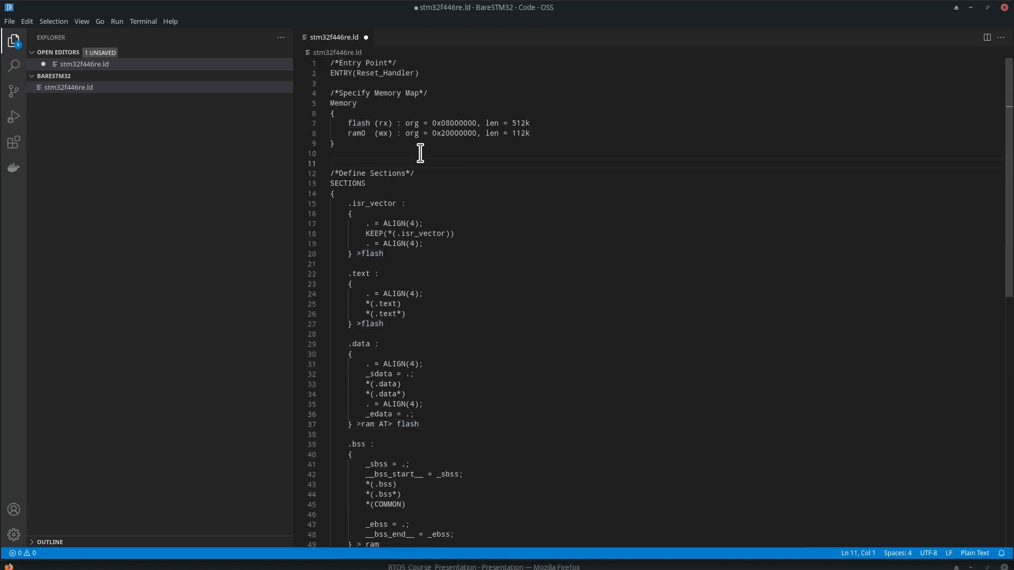
text(_estack)
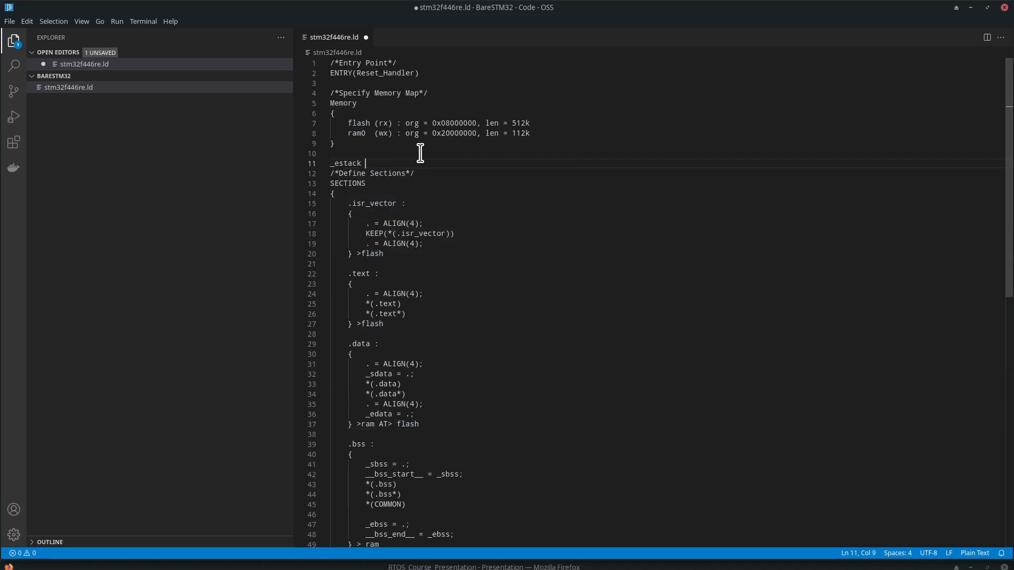
text(=)
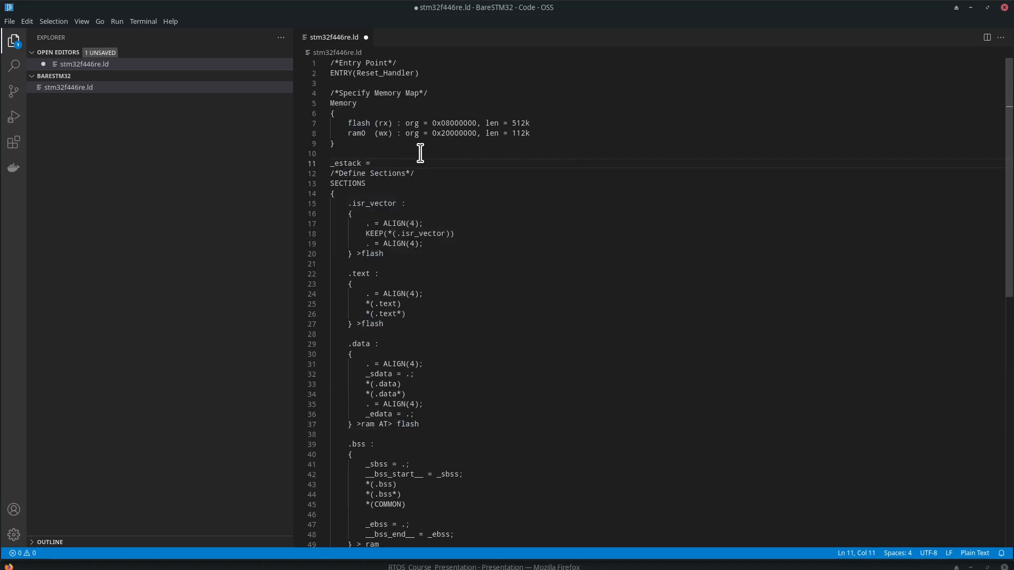
text(OR)
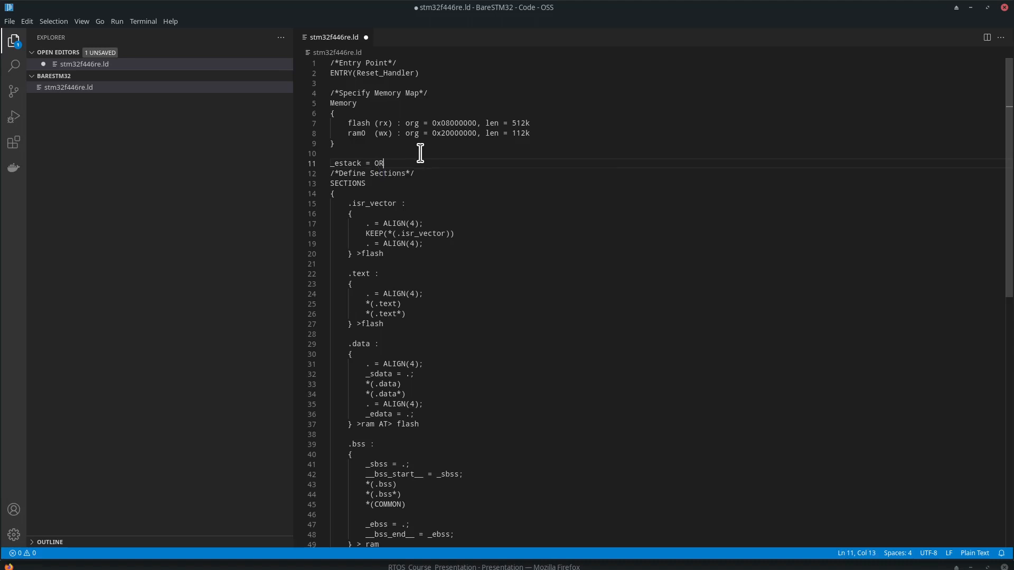
text(IGI)
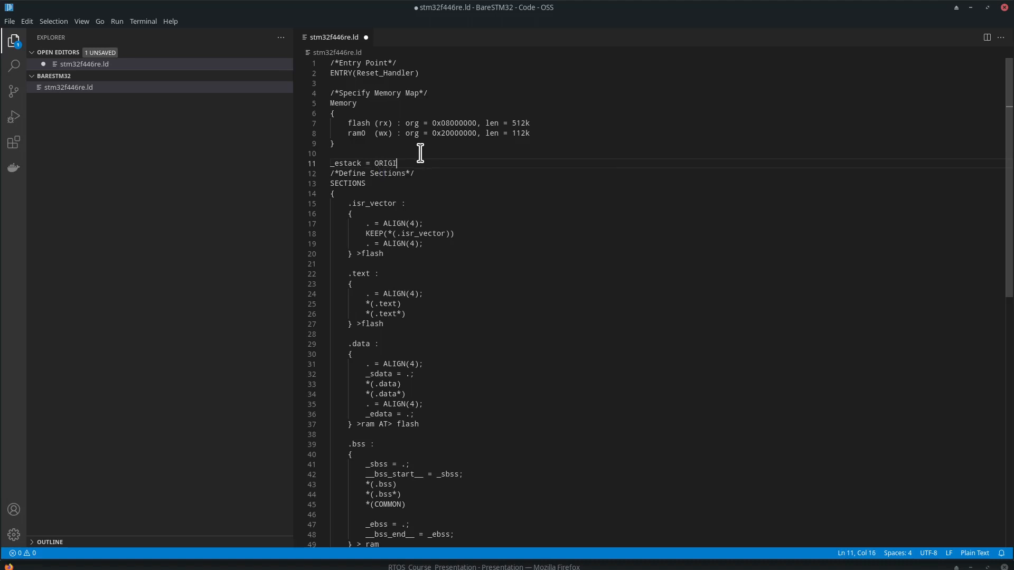
text(N)
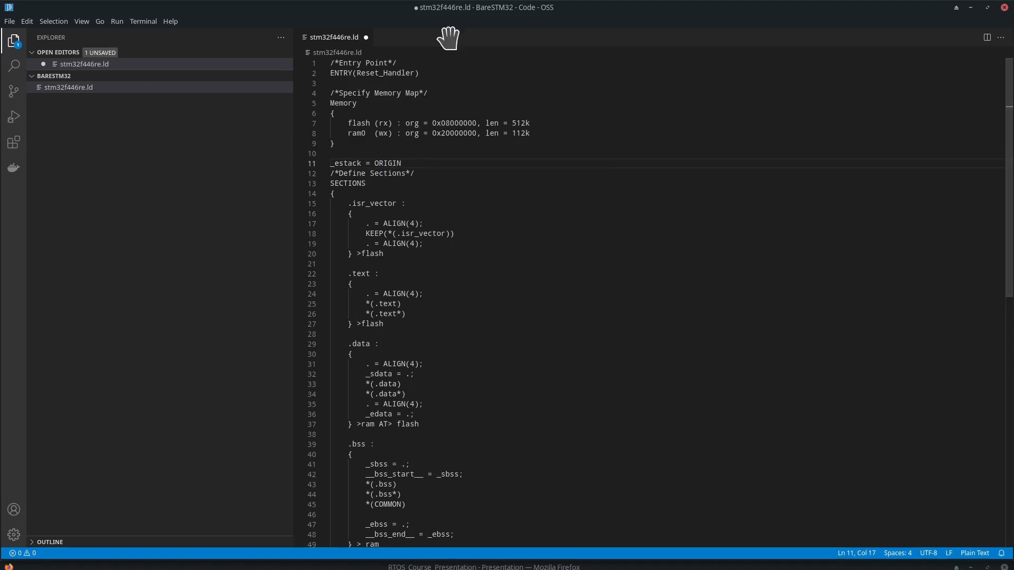
mouse_move(372, 133)
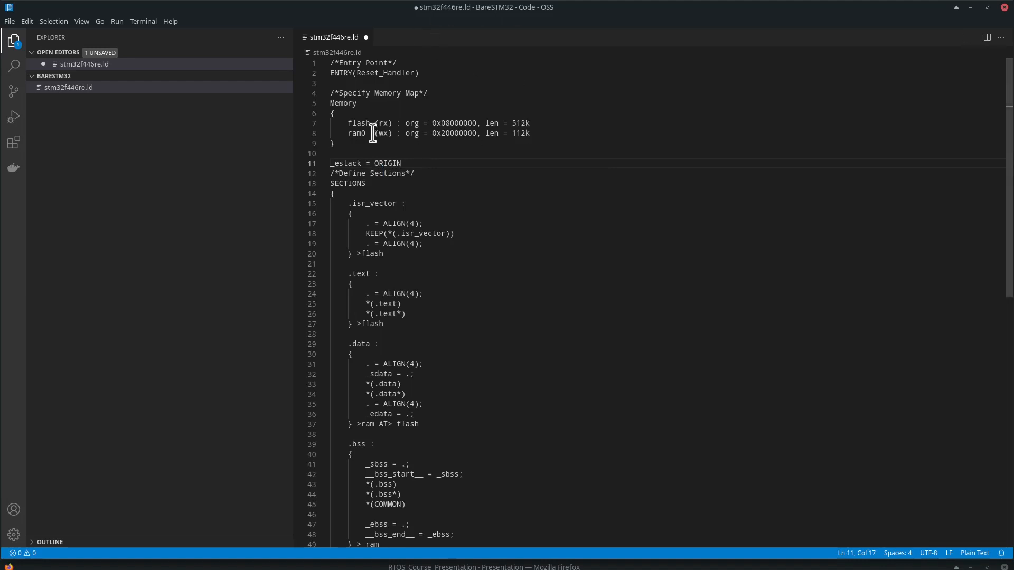
mouse_move(421, 156)
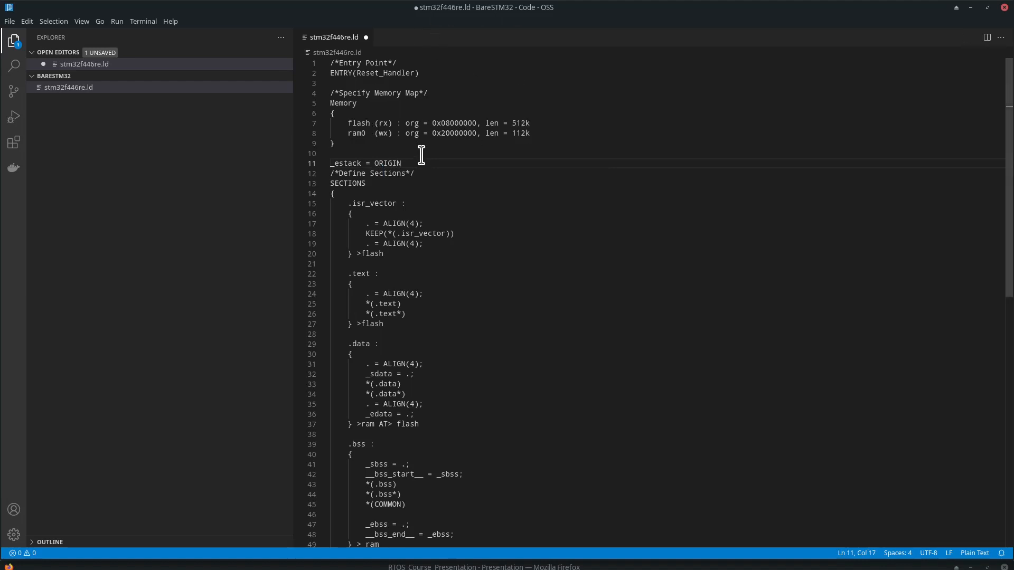
text((ram) + LENGTH(ram)
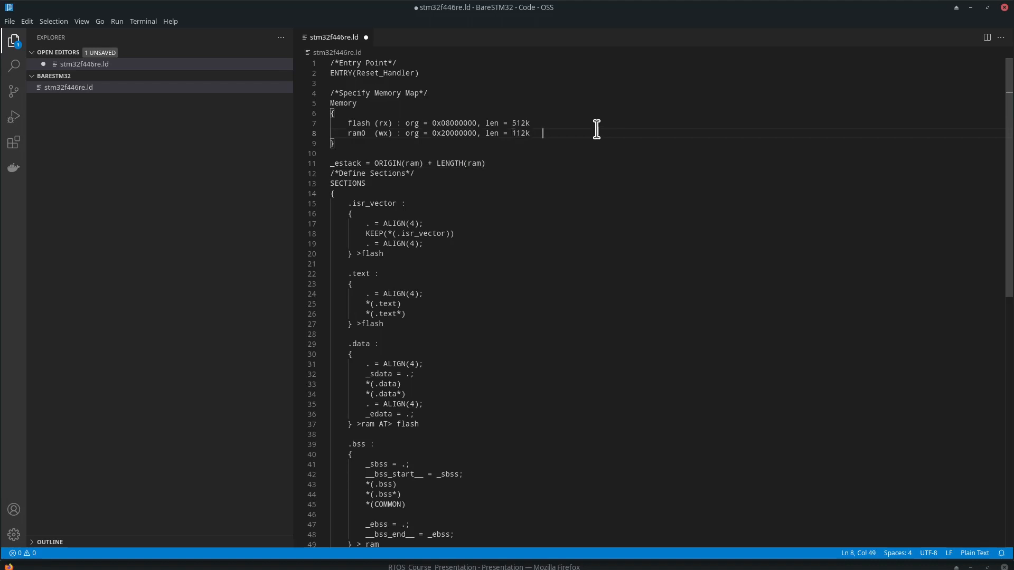
- Add a /* SRAM1 */ comment to the ram0 line and finish _estack with a semicolon
text(?)
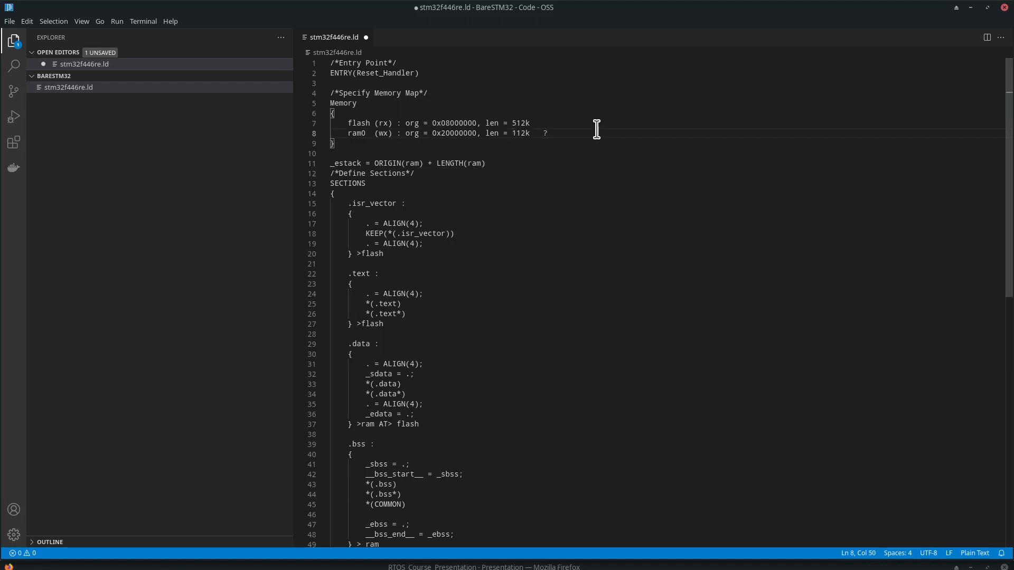
text(*)
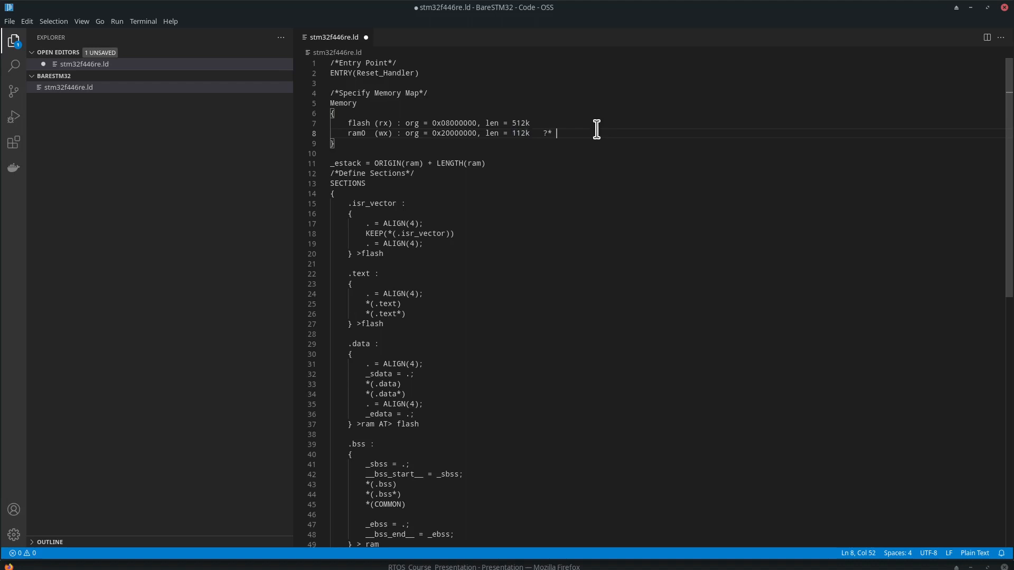
text(SRAM1 */)
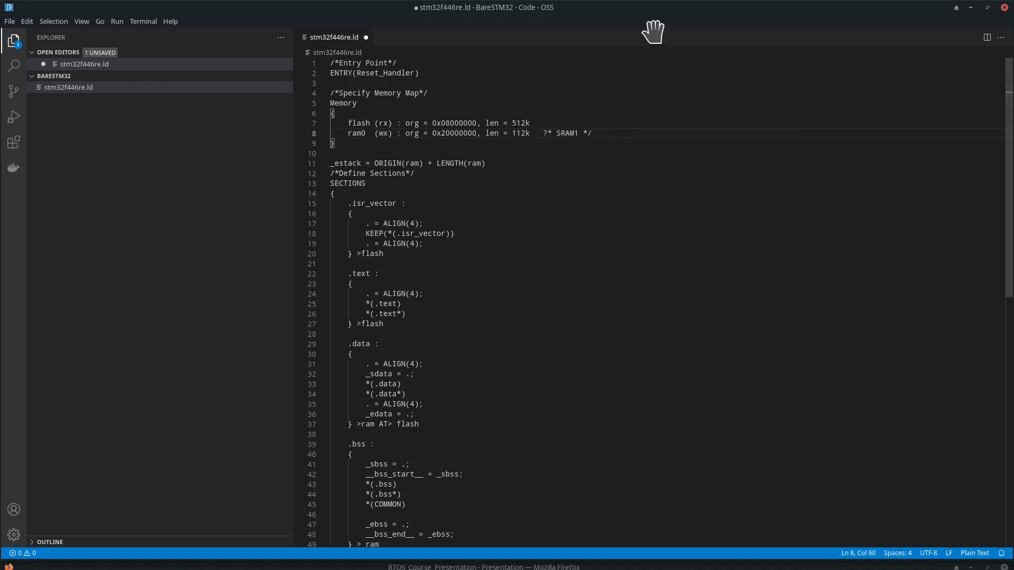
click(592, 133)
text(/)
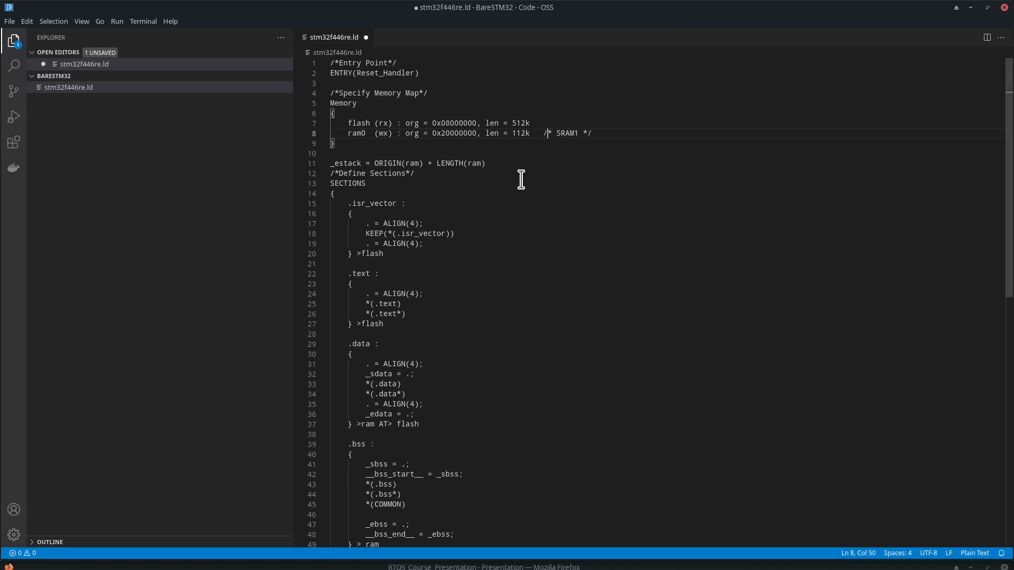
click(488, 162)
text(;)
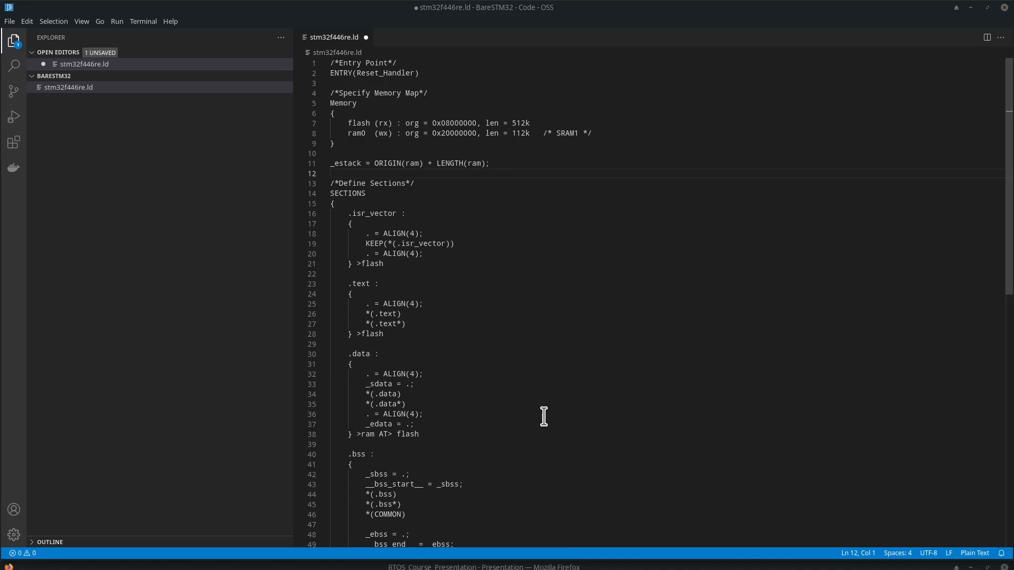
scroll(down, 3)
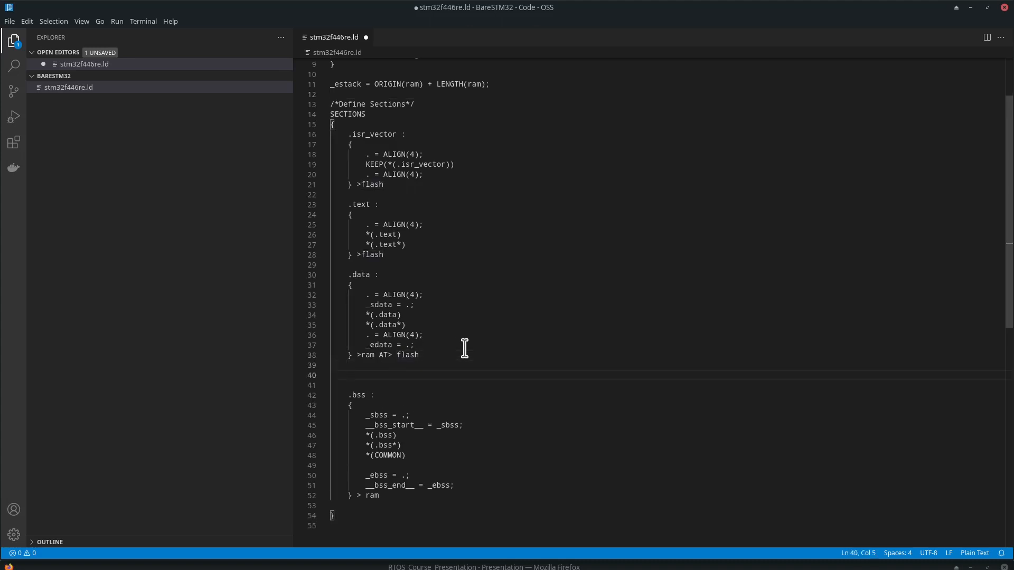
mouse_move(393, 351)
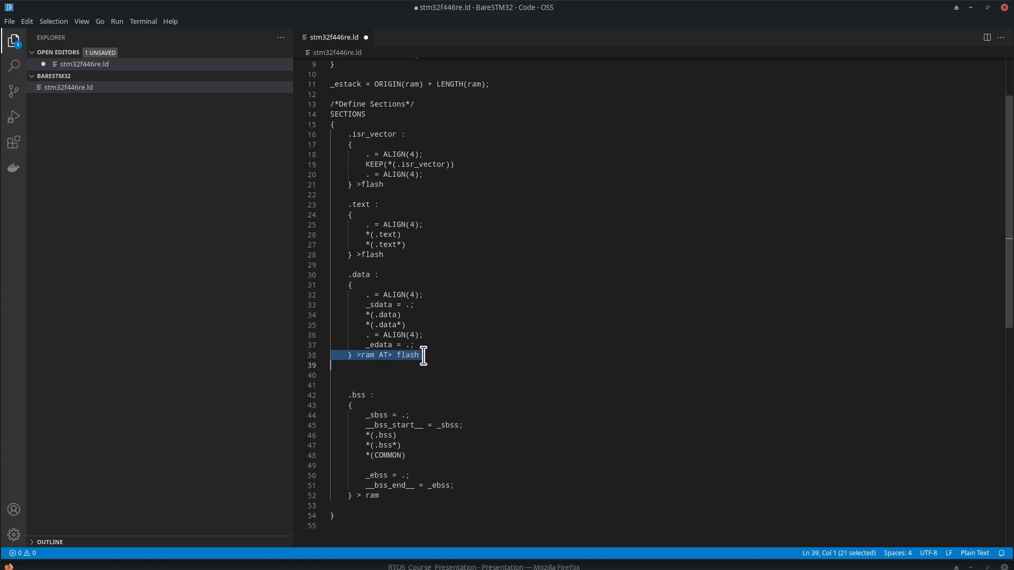
- Assign _sidata = LOADADDR(.data) on the line after the .data section and save
click(348, 376)
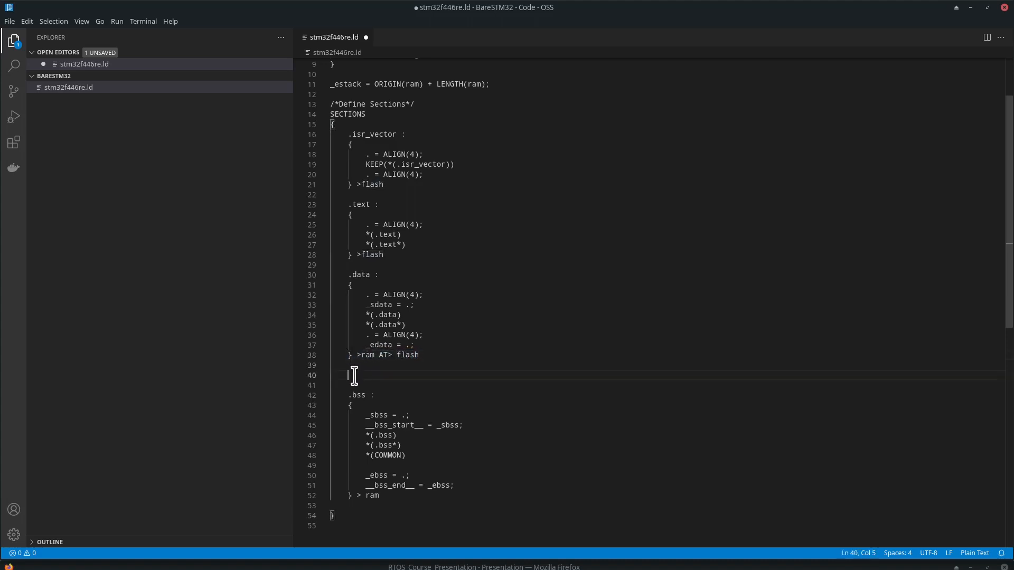
mouse_move(372, 369)
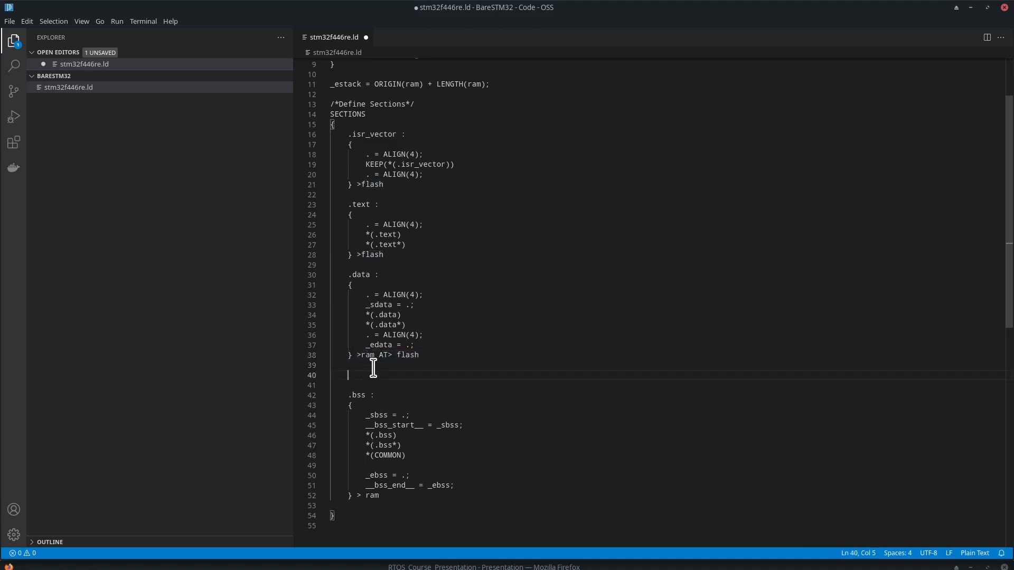
text(-sidata =)
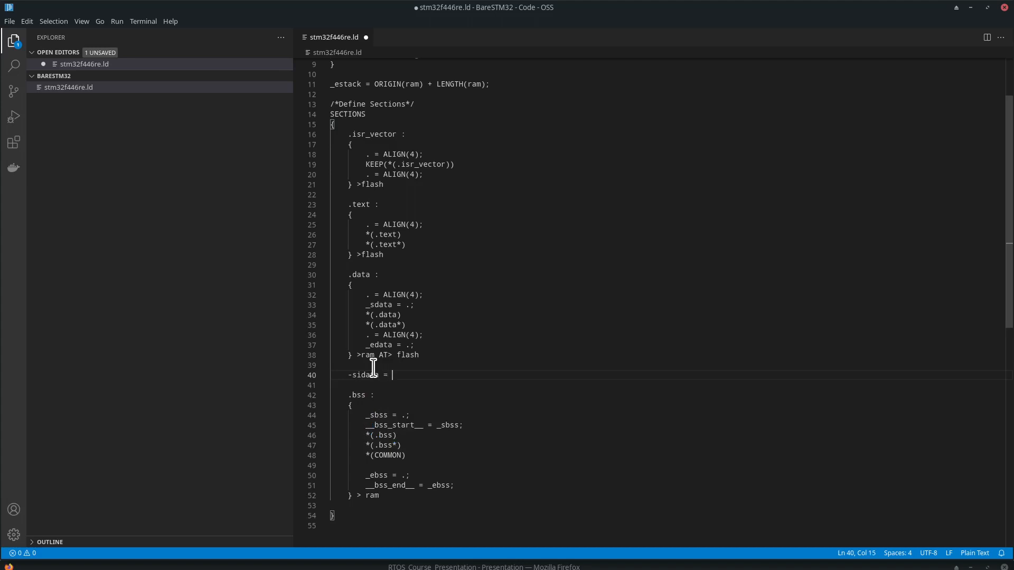
text(LOAD)
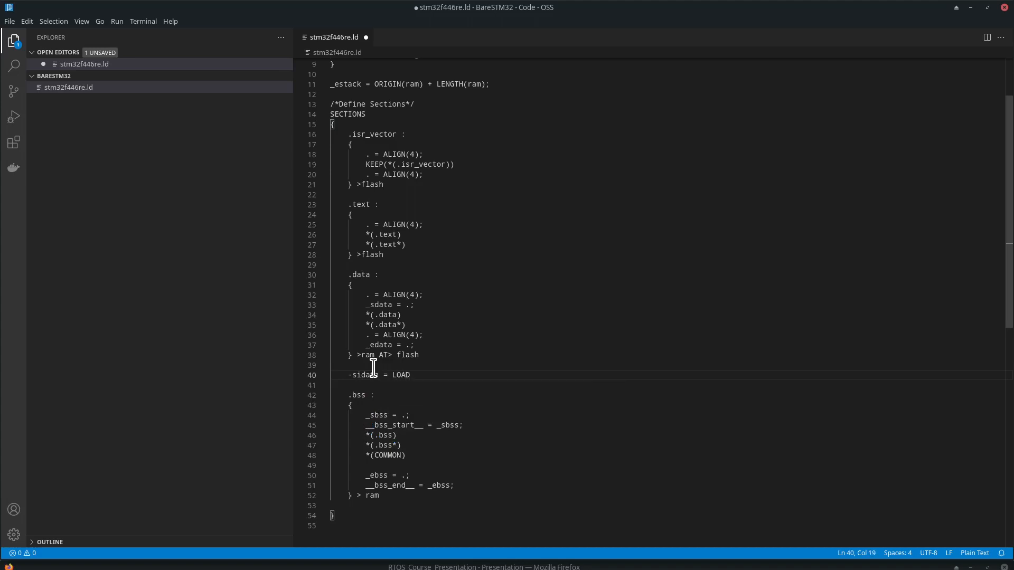
text(ADD)
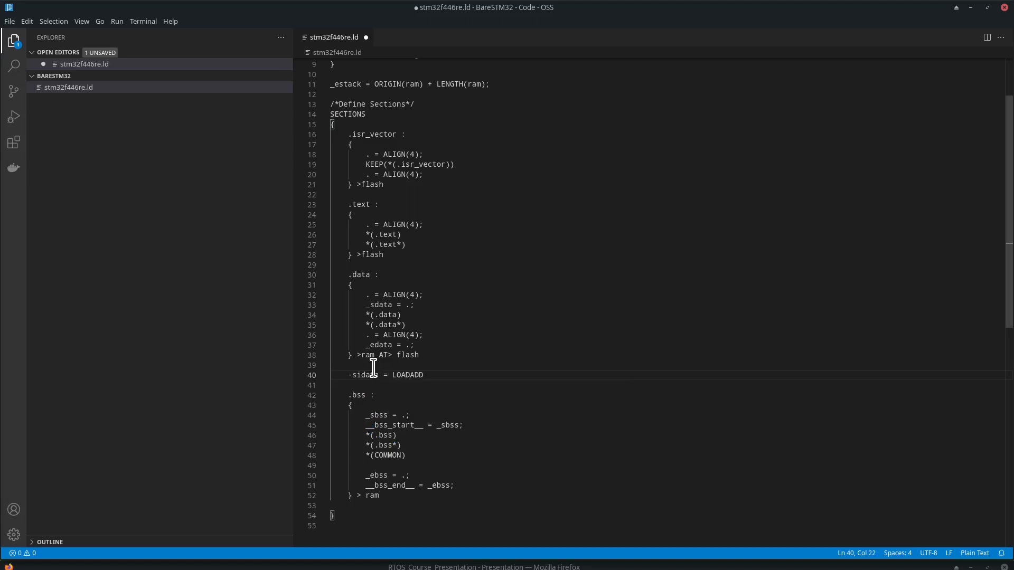
text(())
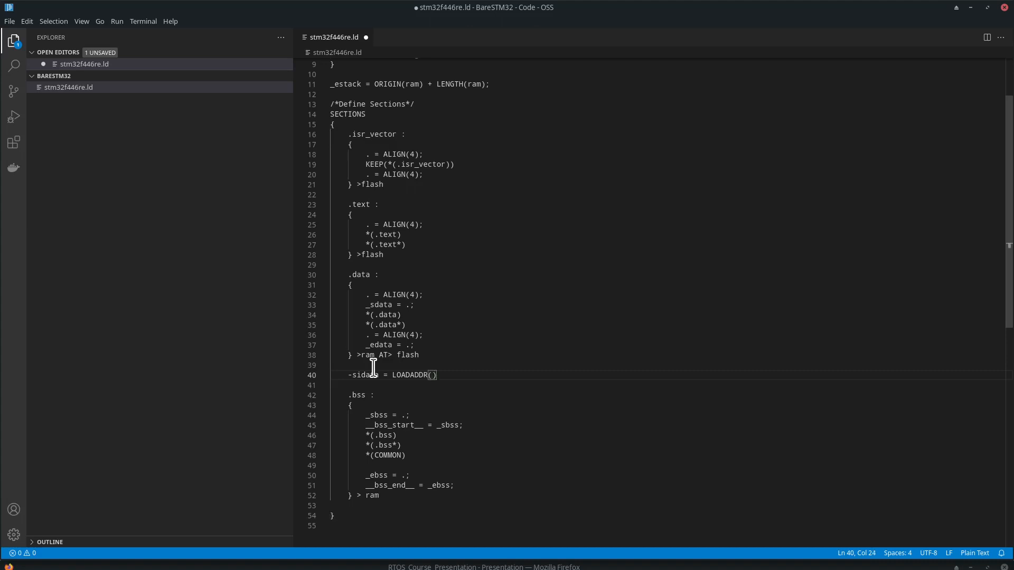
text(.data)
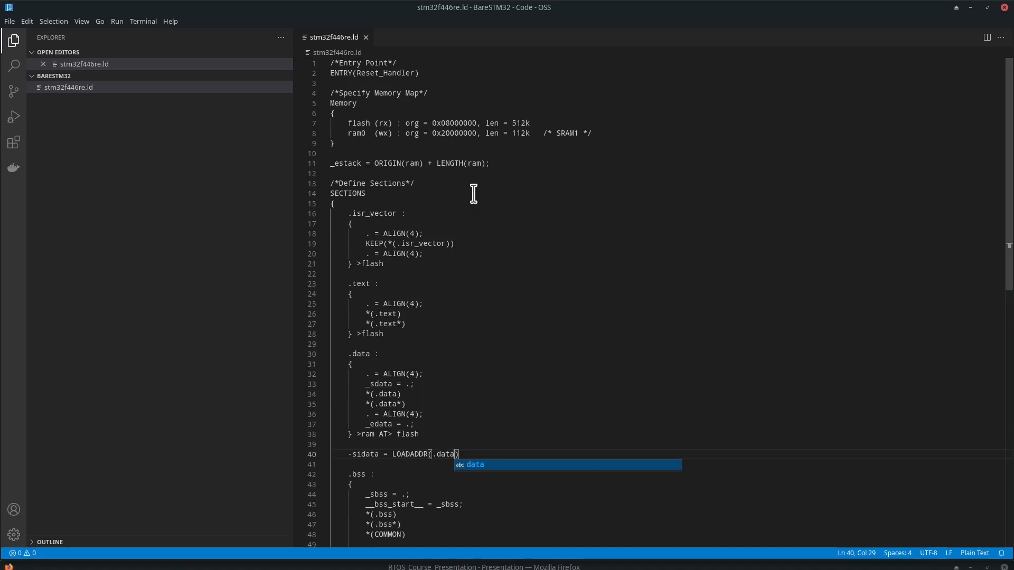
mouse_move(474, 190)
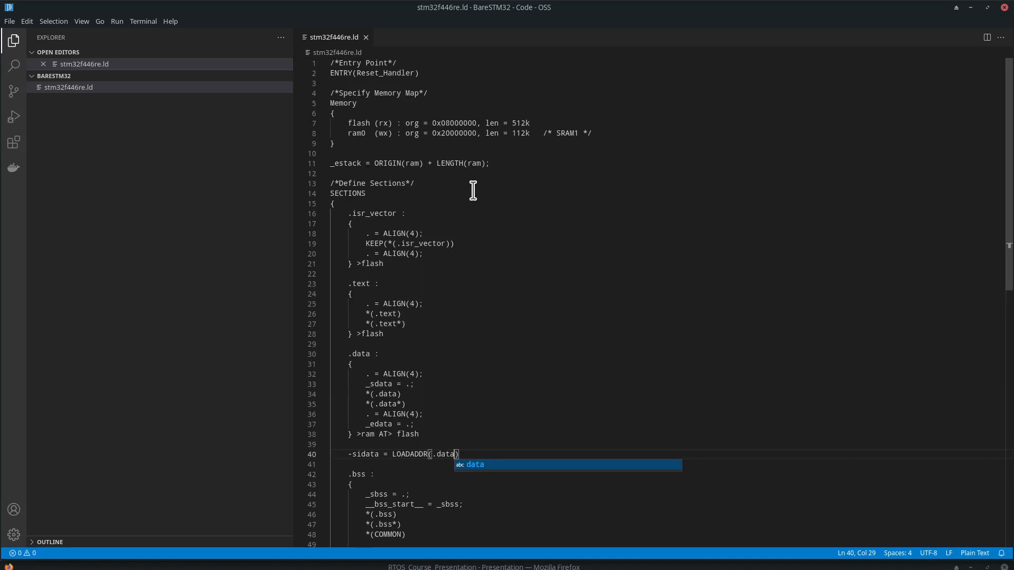